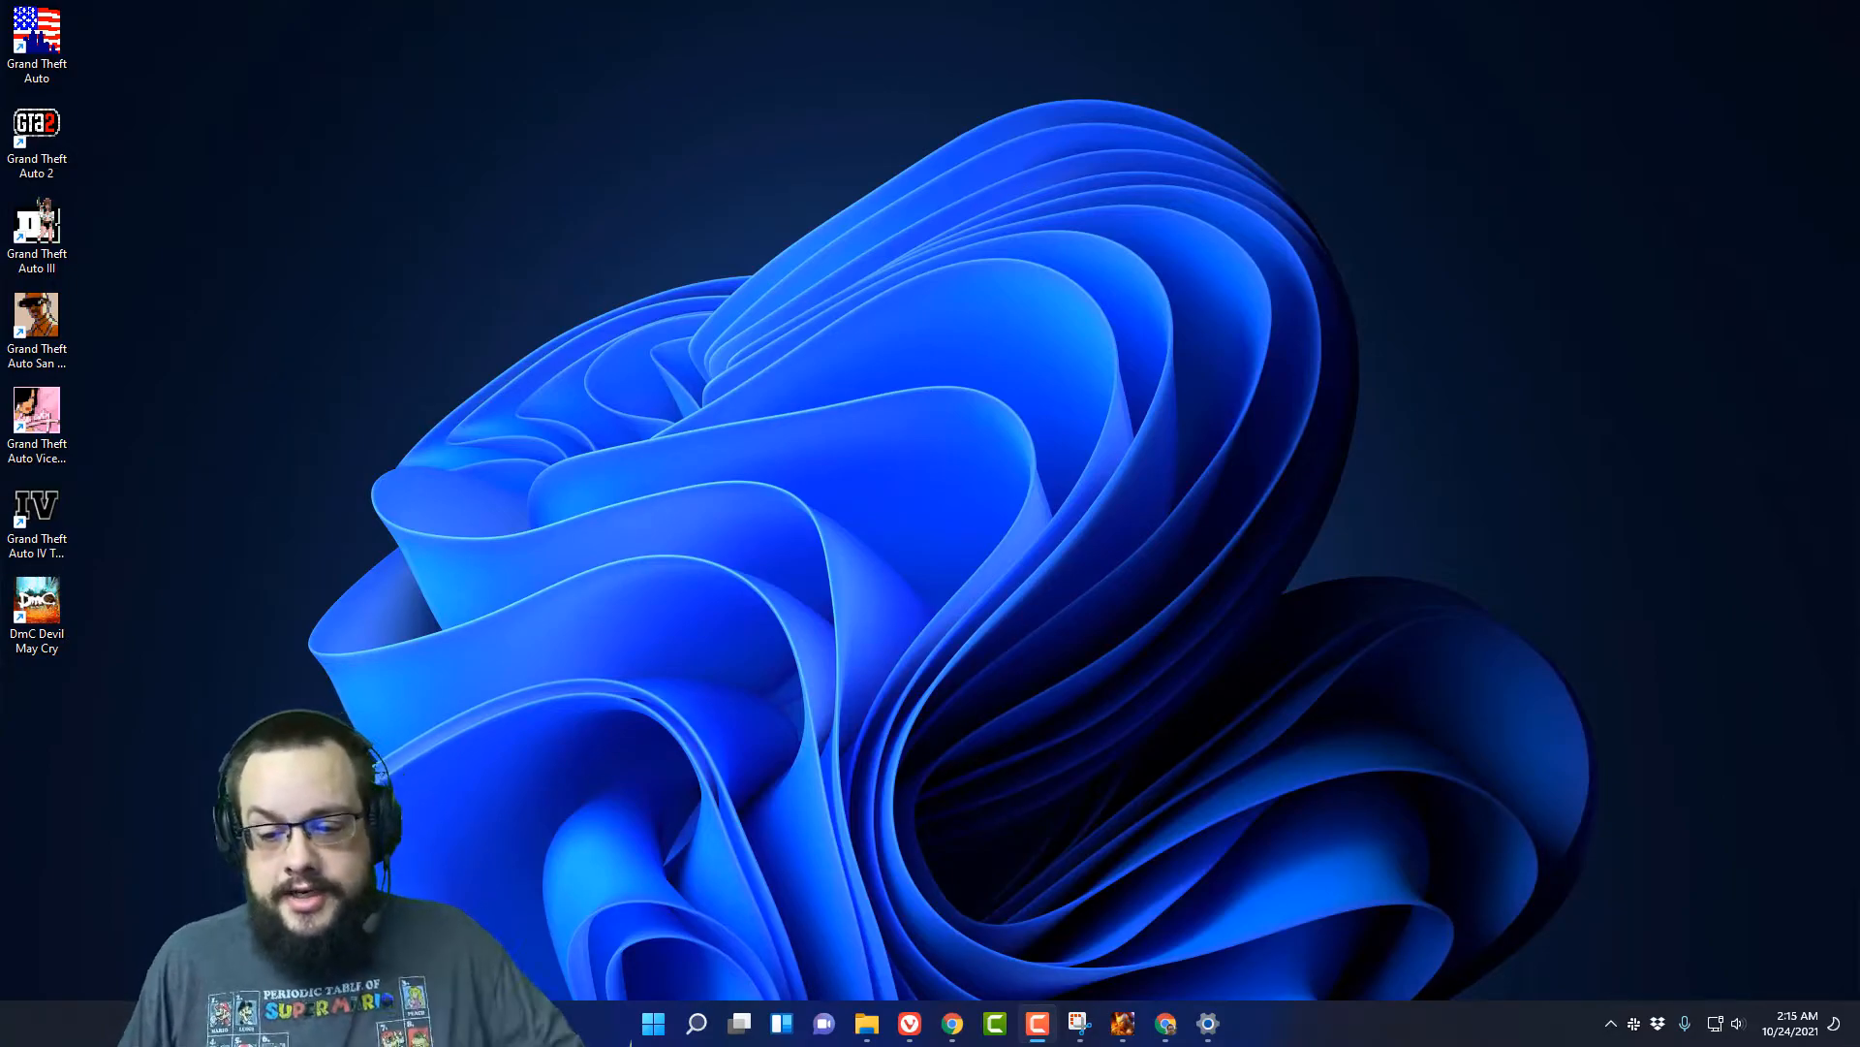
{"action": "mouse_move", "coordinate": [653, 1023]}
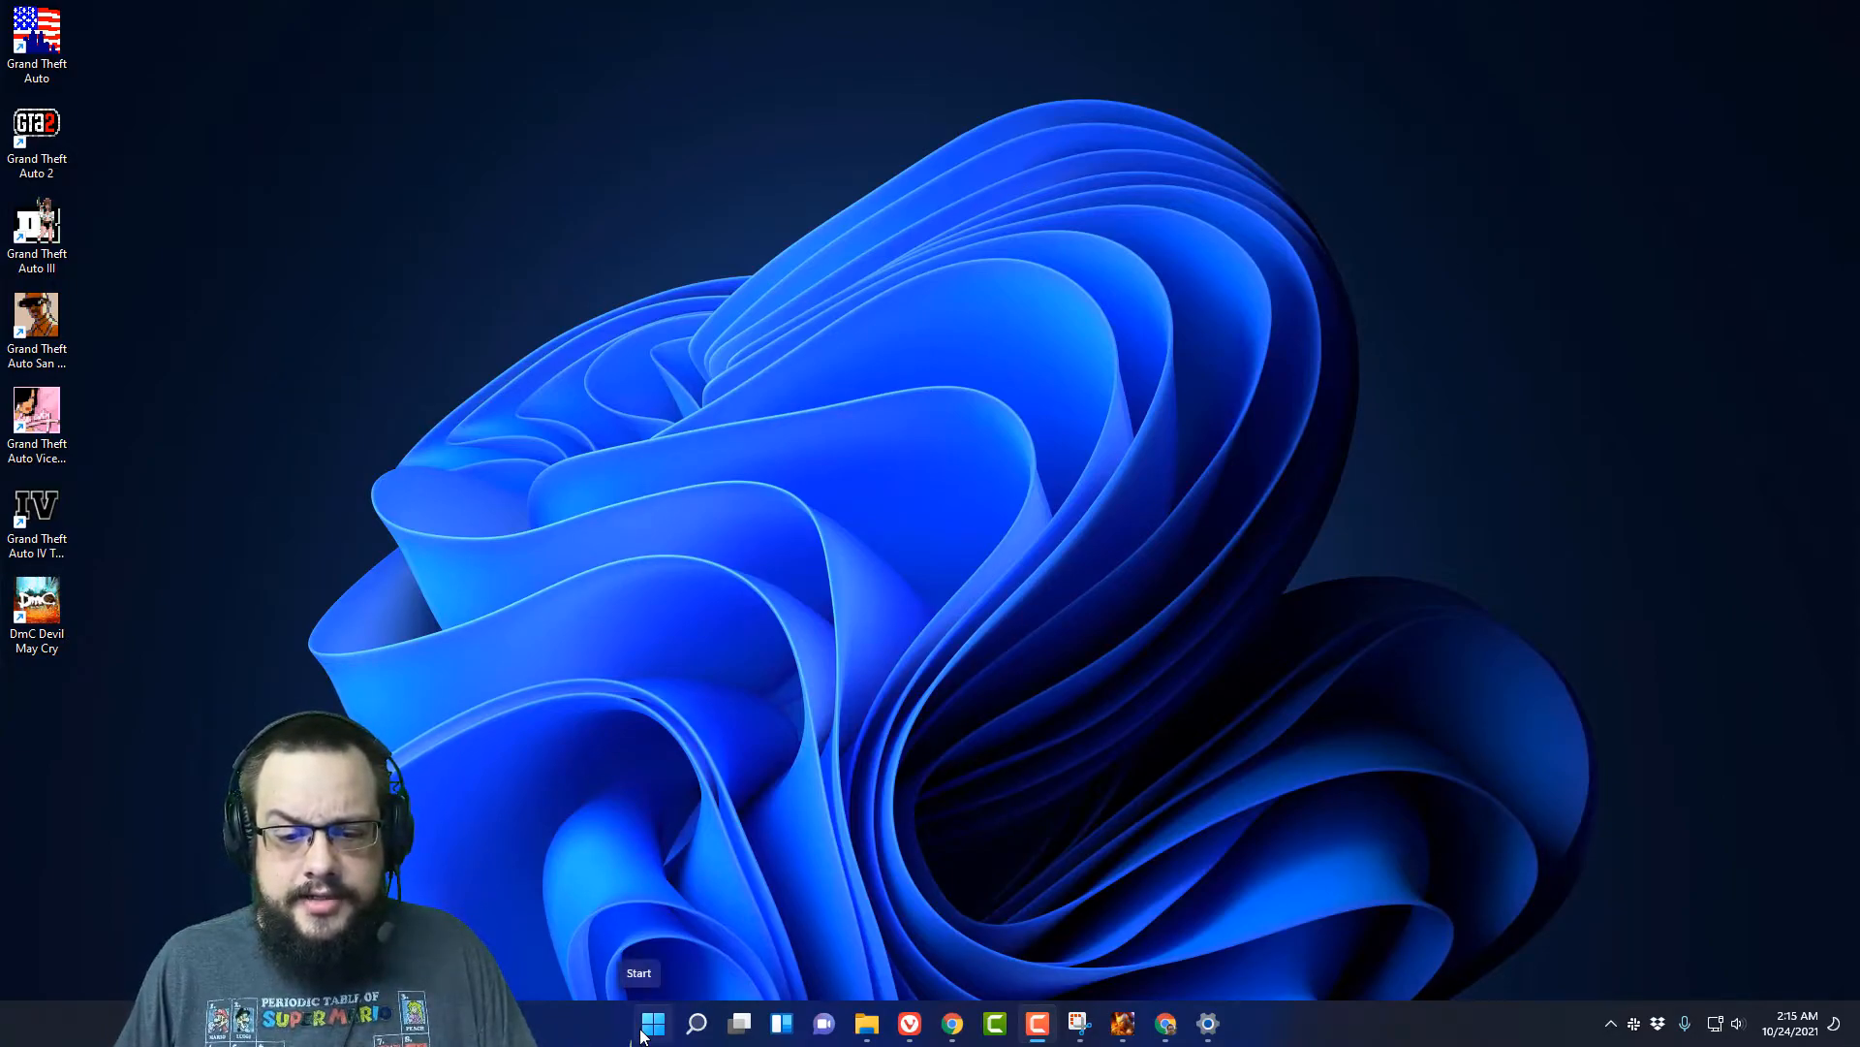
Bring up the Start button's power-user quick-link menu on the desktop
{"action": "right_click", "coordinate": [652, 1023]}
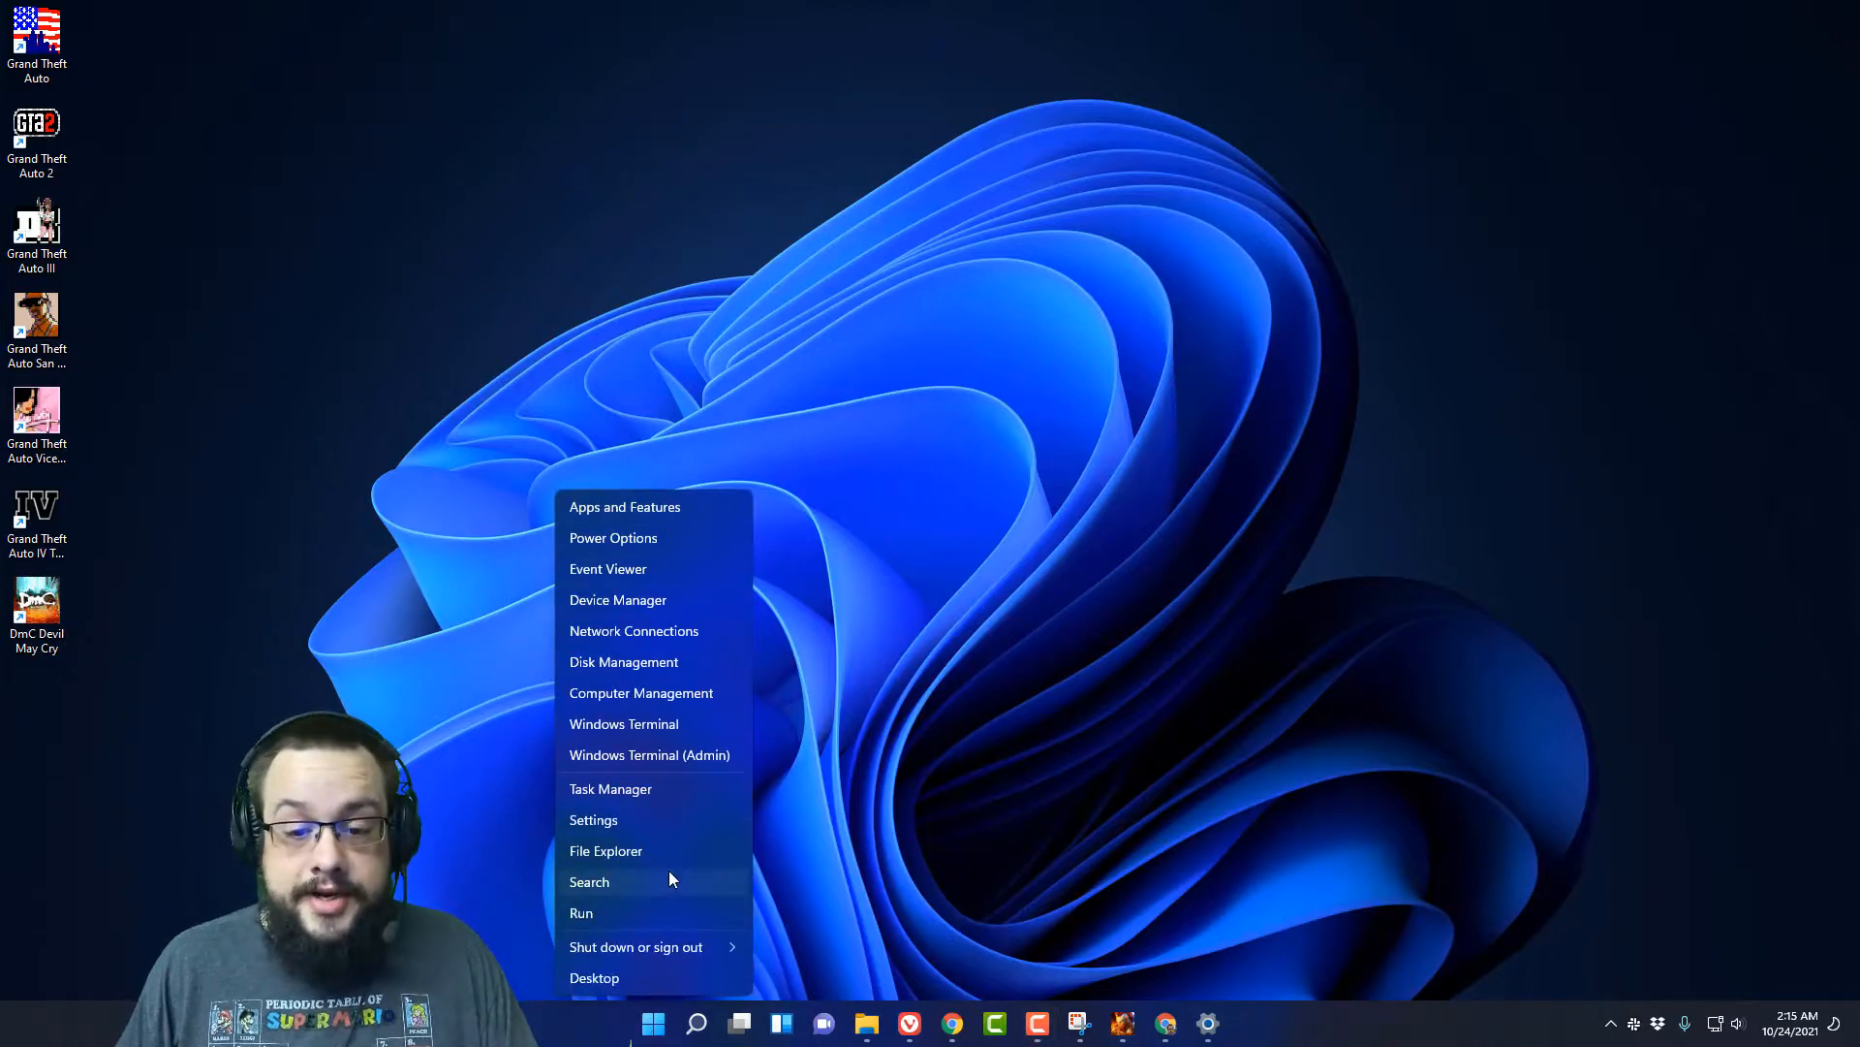
Reach the Windows Update page in Settings from the quick-link menu
{"action": "left_click", "coordinate": [593, 818]}
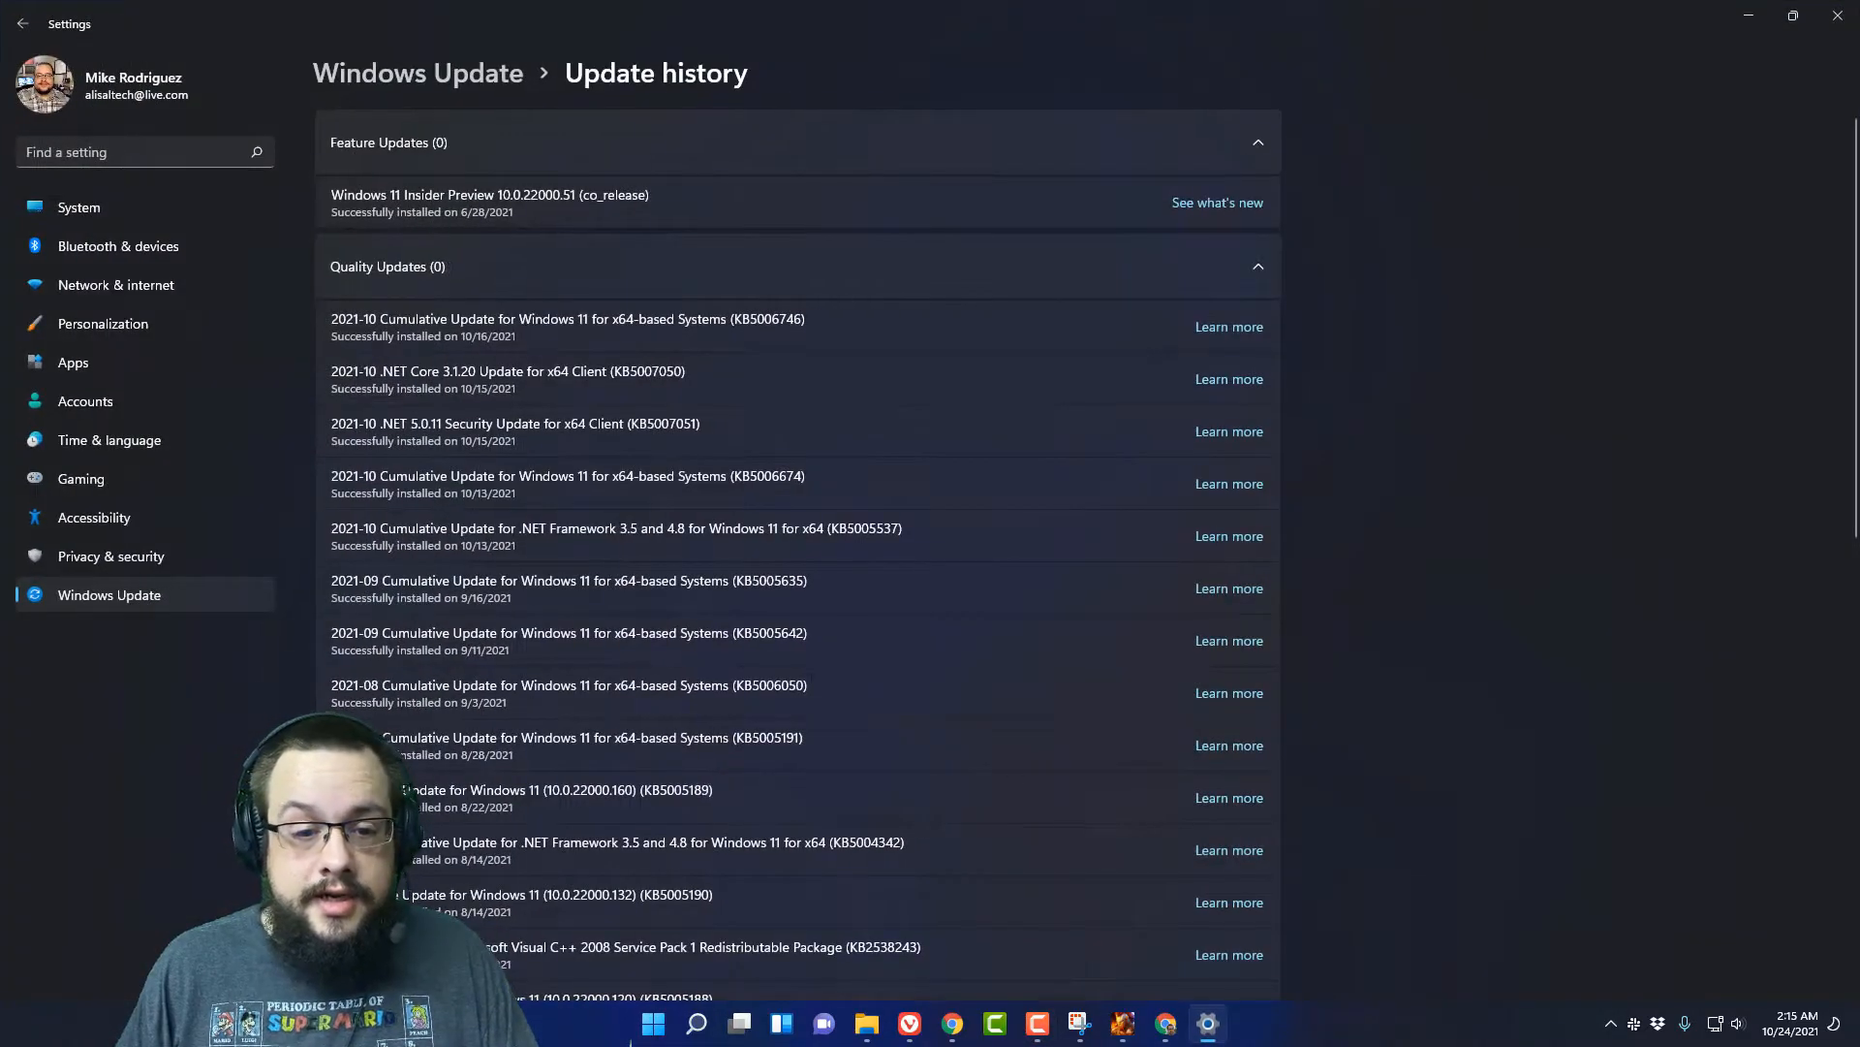
{"action": "left_click", "coordinate": [21, 24]}
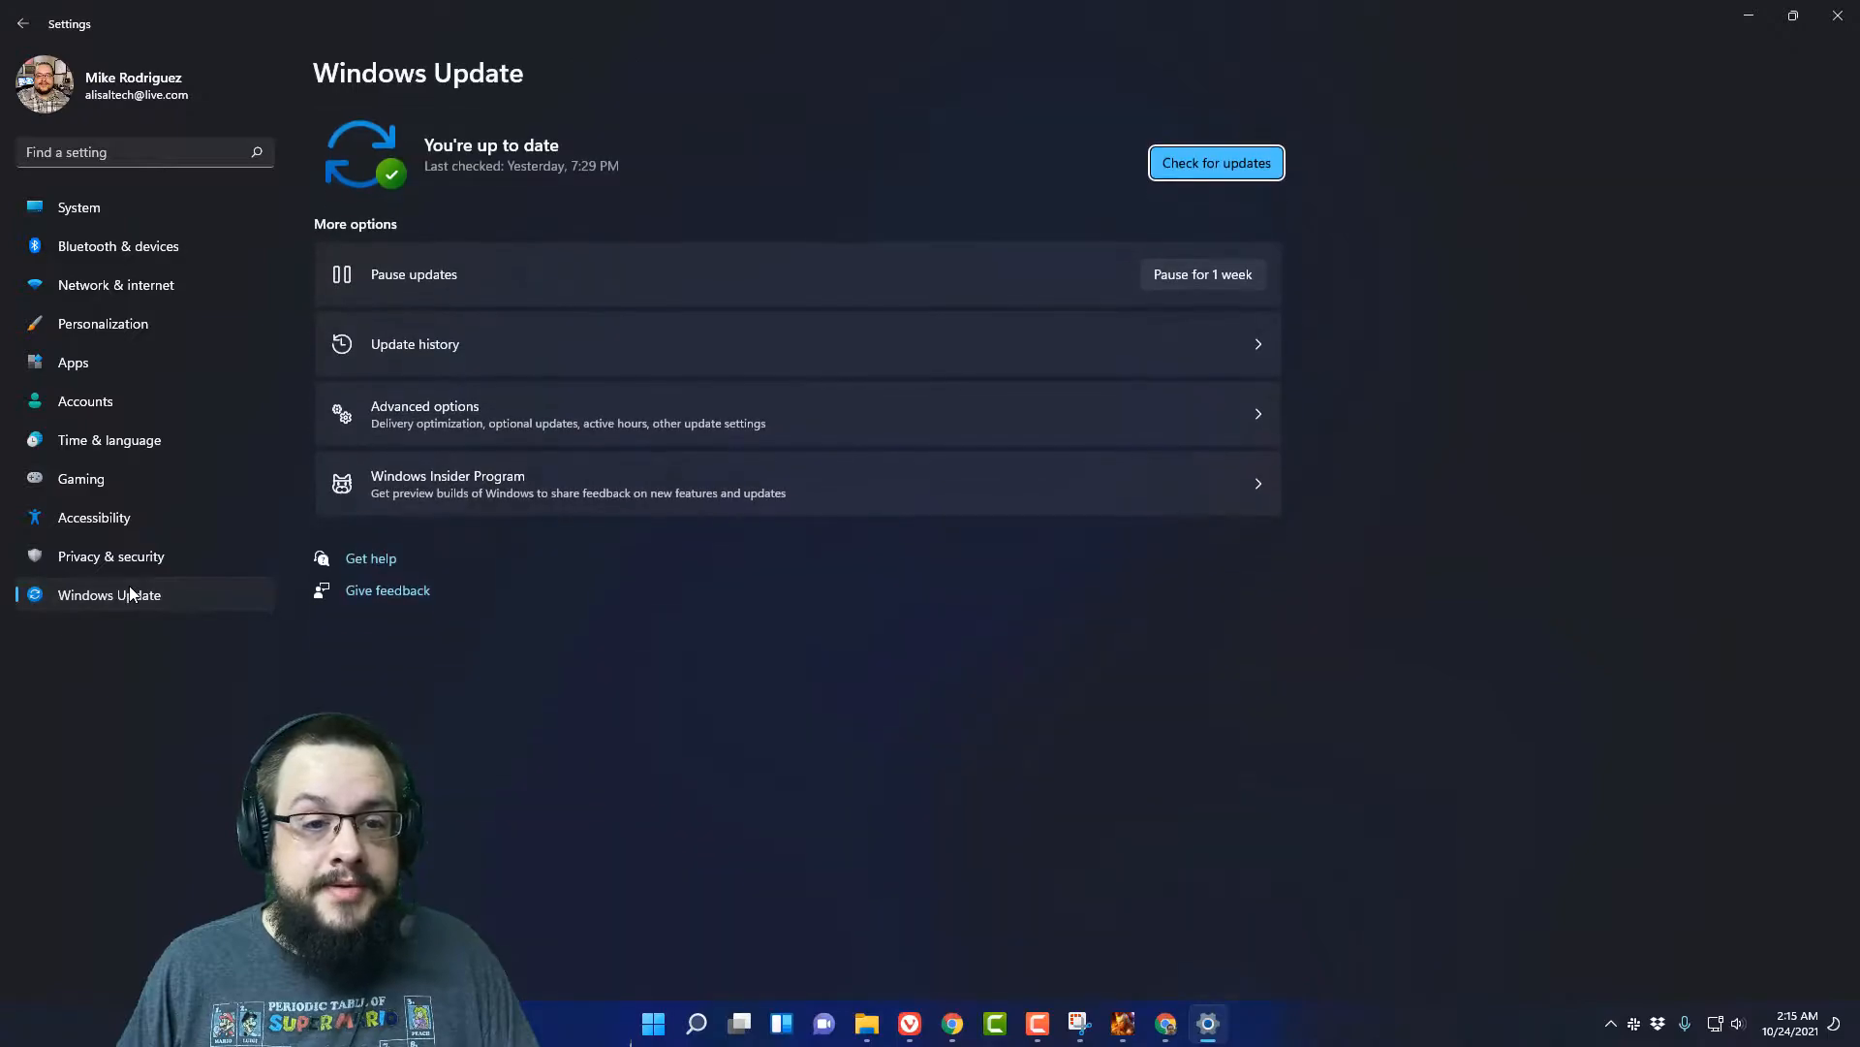
{"action": "mouse_move", "coordinate": [632, 351]}
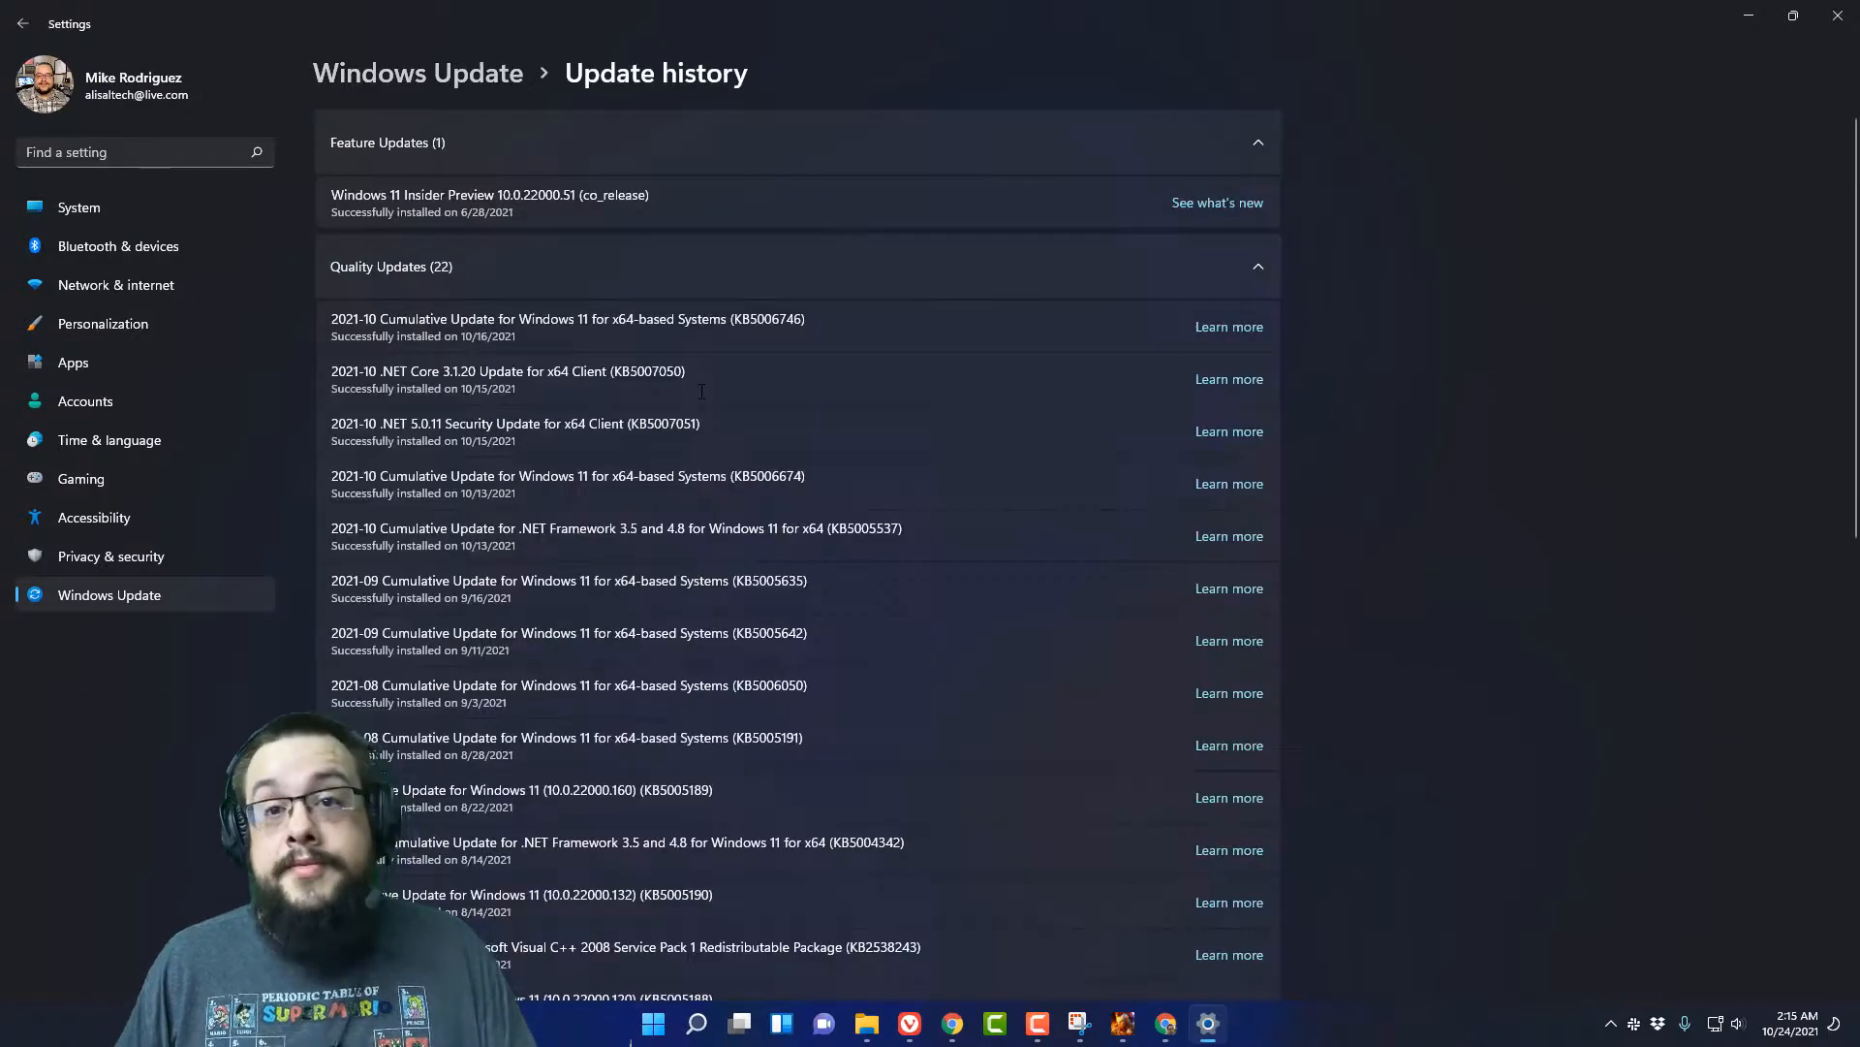
{"action": "mouse_move", "coordinate": [721, 409]}
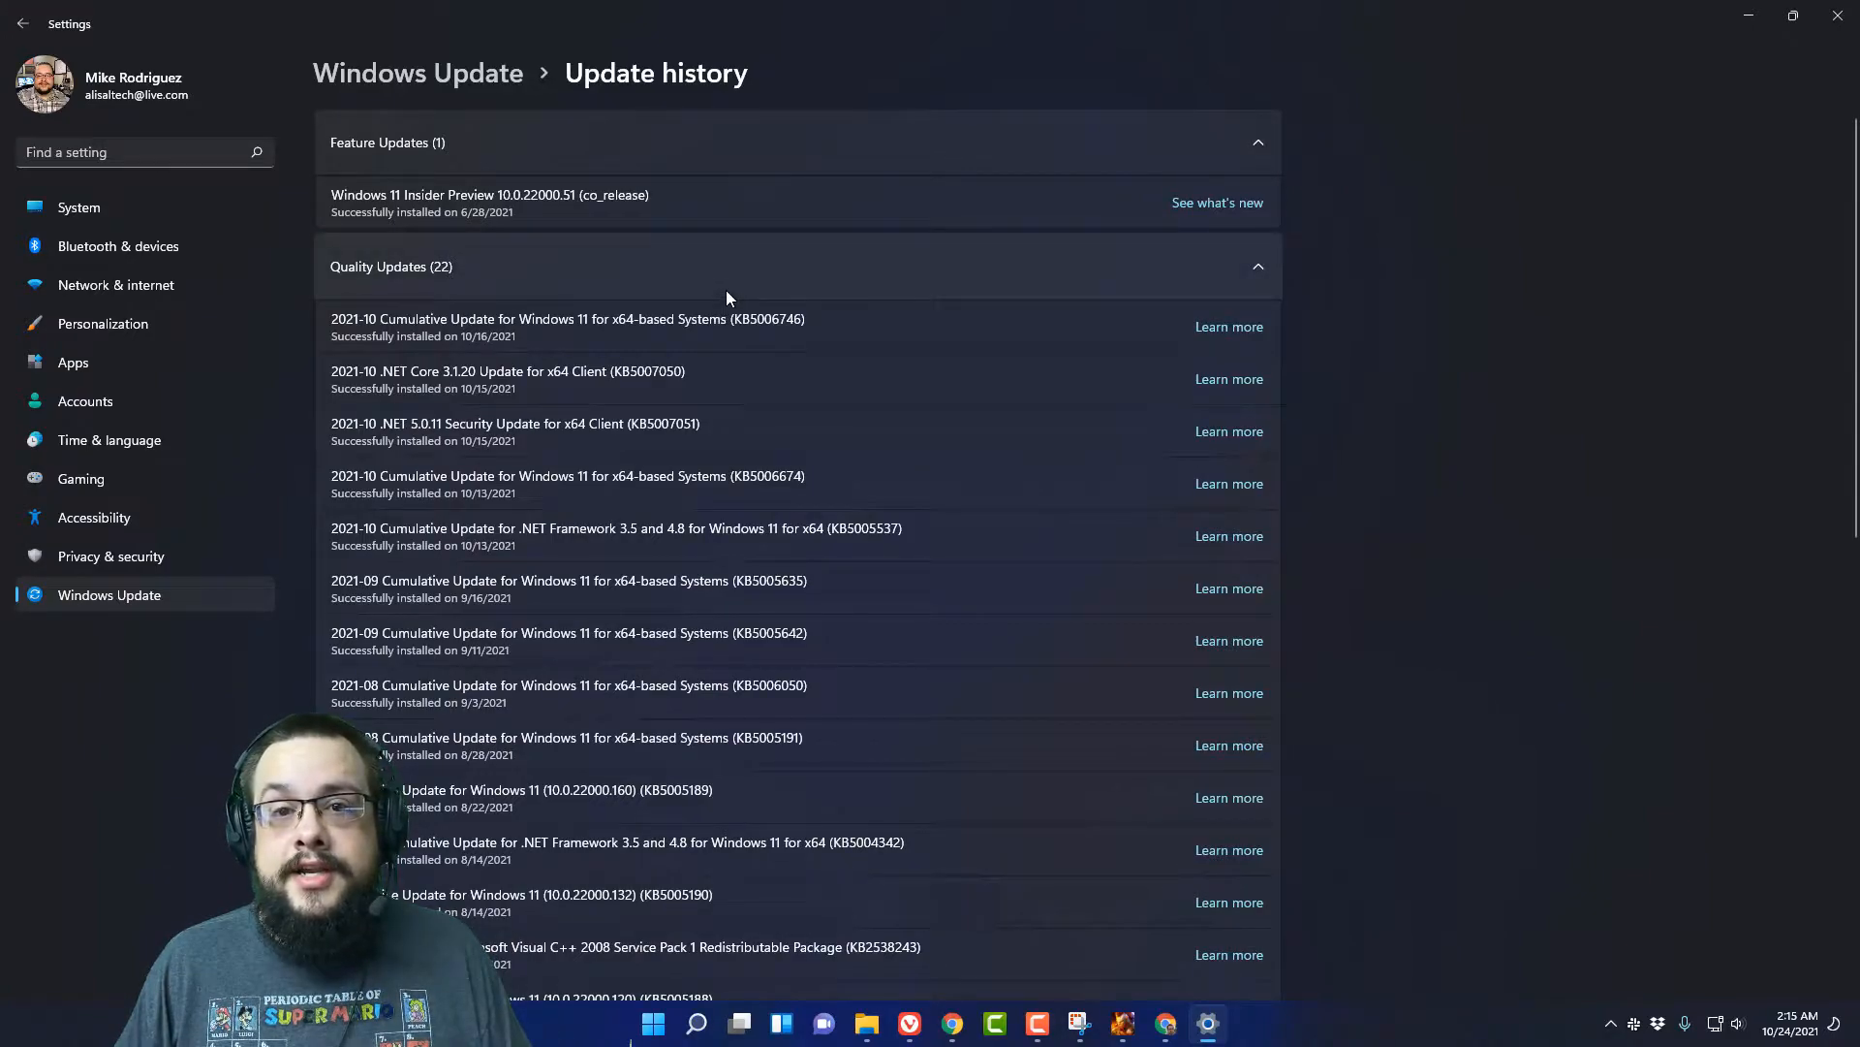
{"action": "mouse_move", "coordinate": [849, 262]}
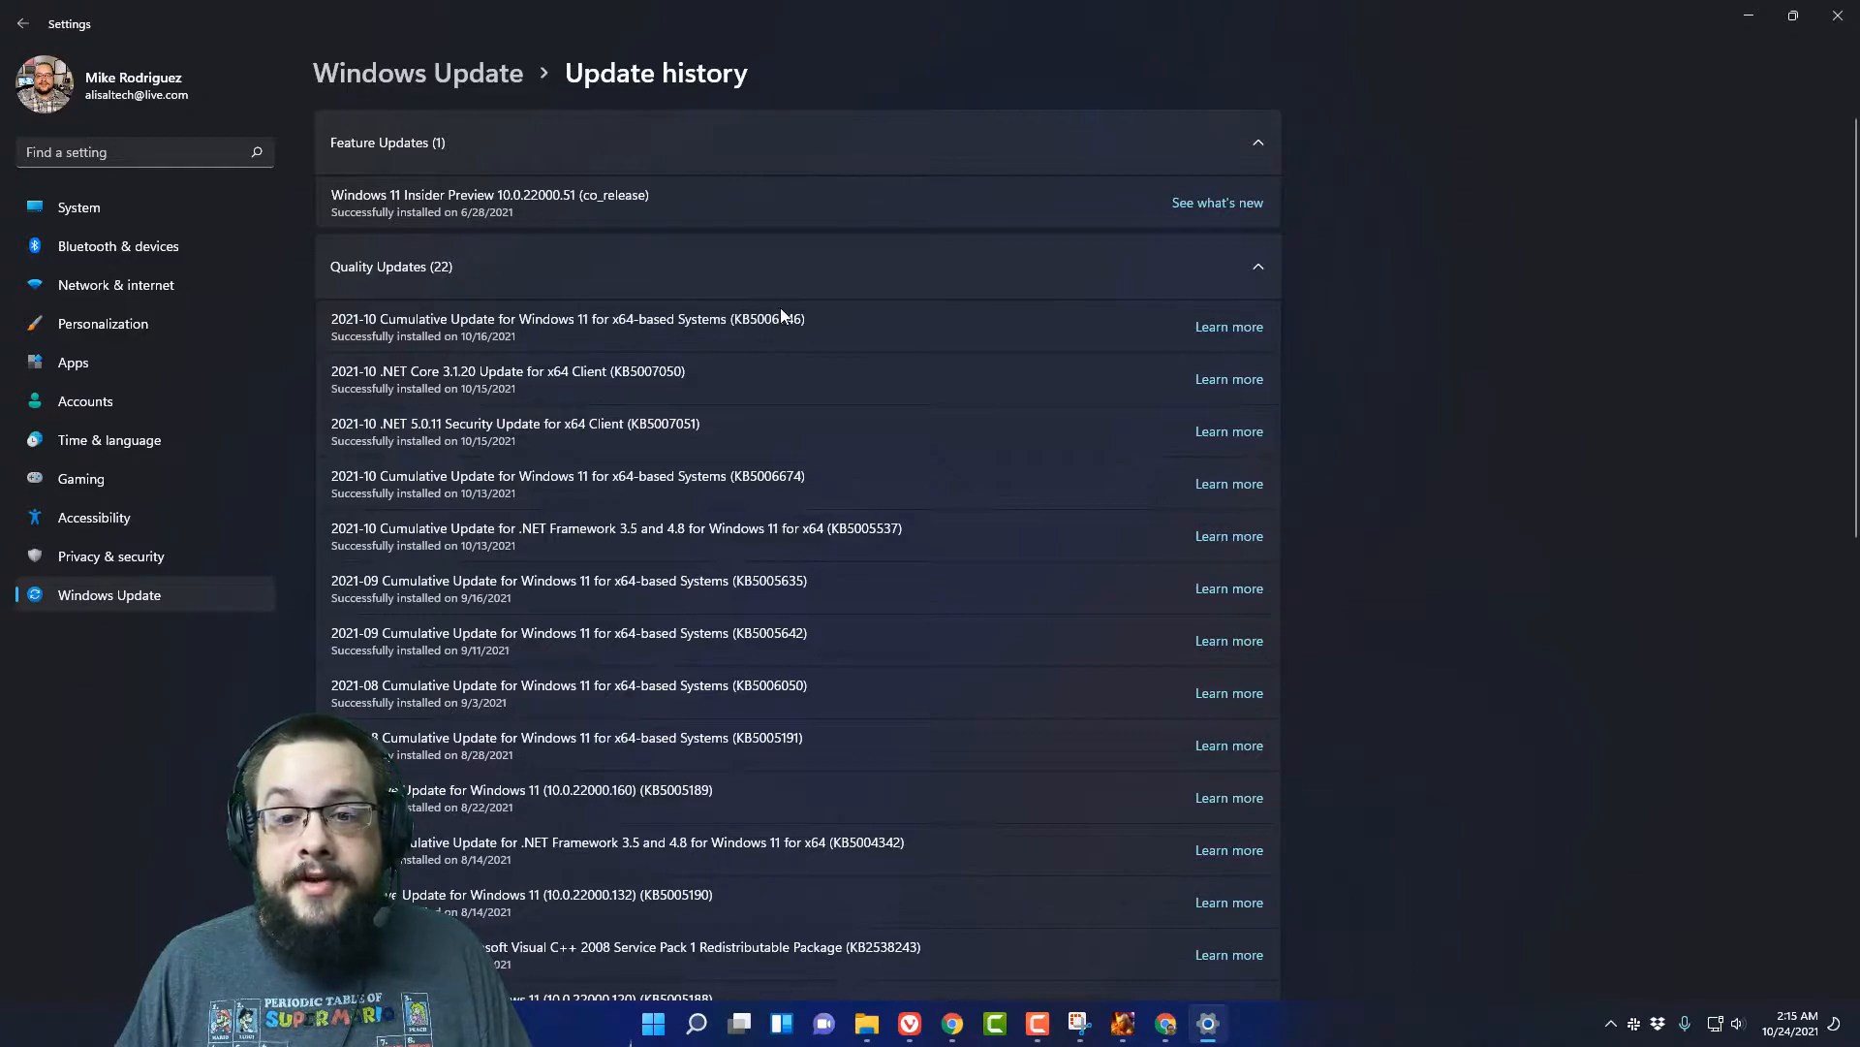
{"action": "mouse_move", "coordinate": [781, 365]}
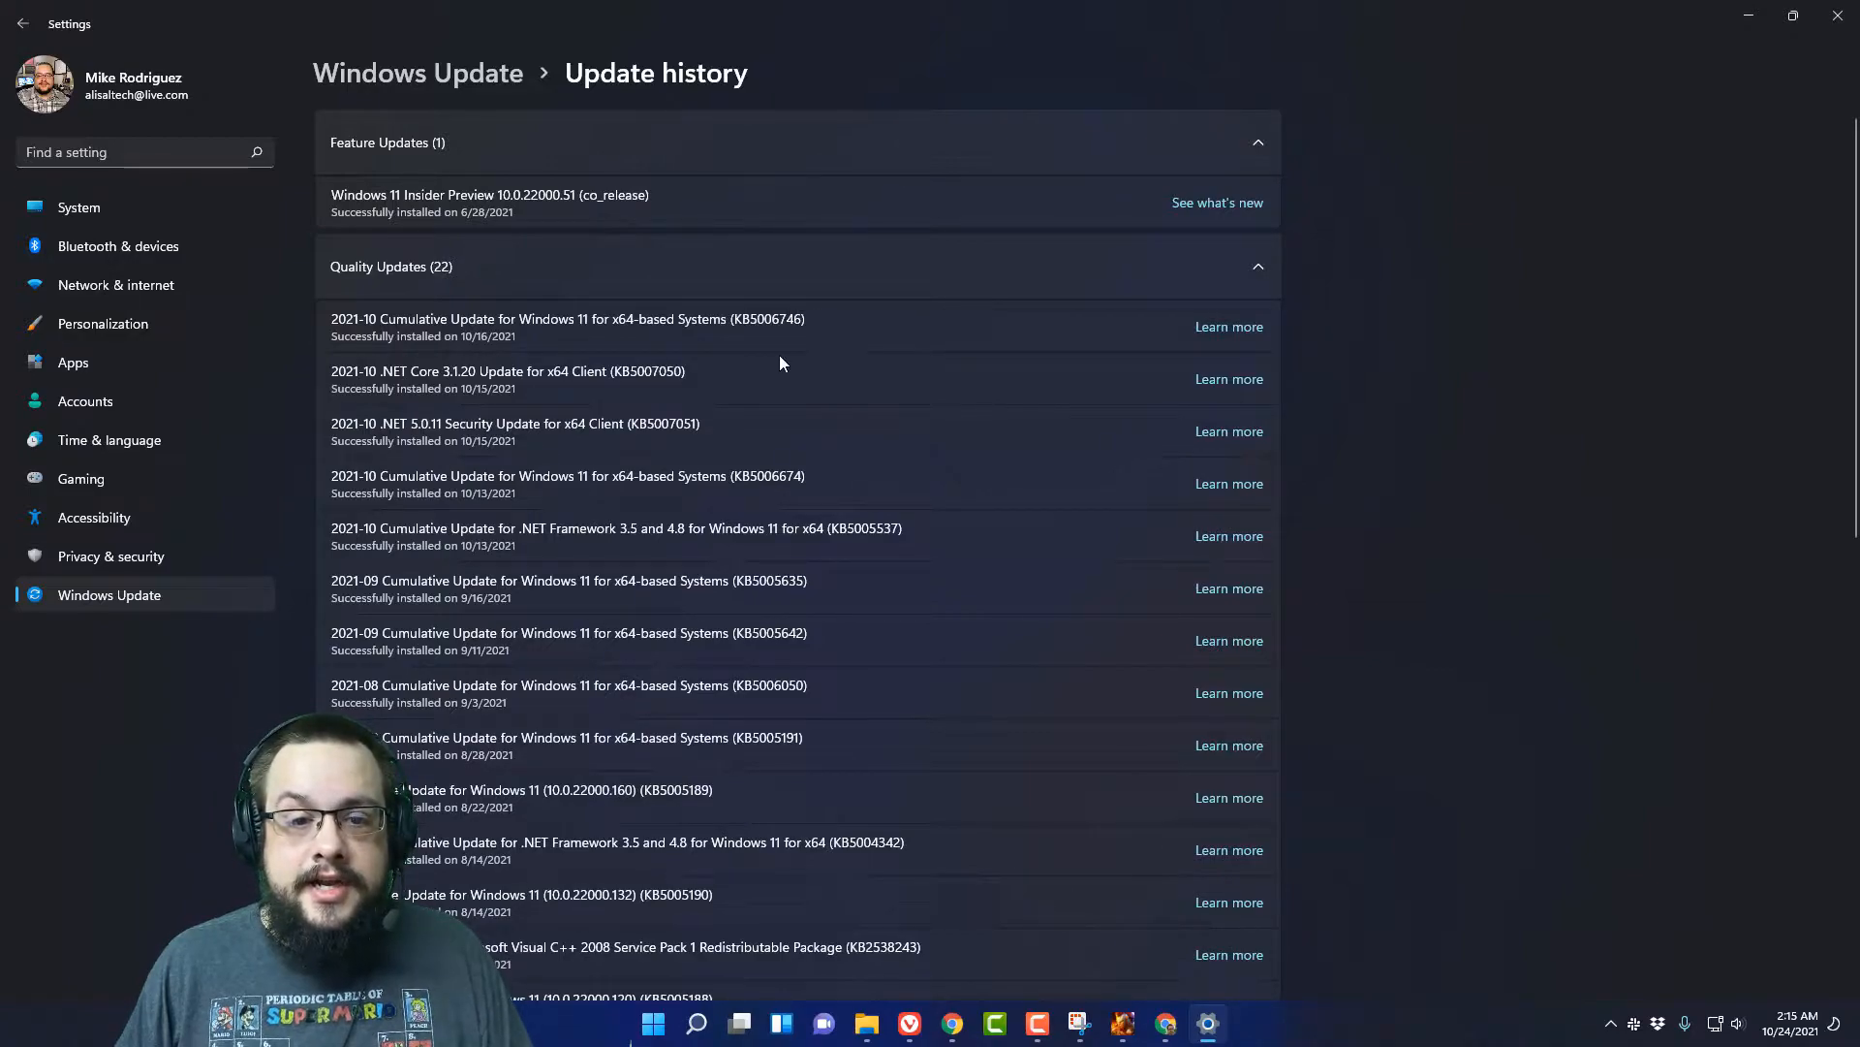
{"action": "mouse_move", "coordinate": [1228, 326]}
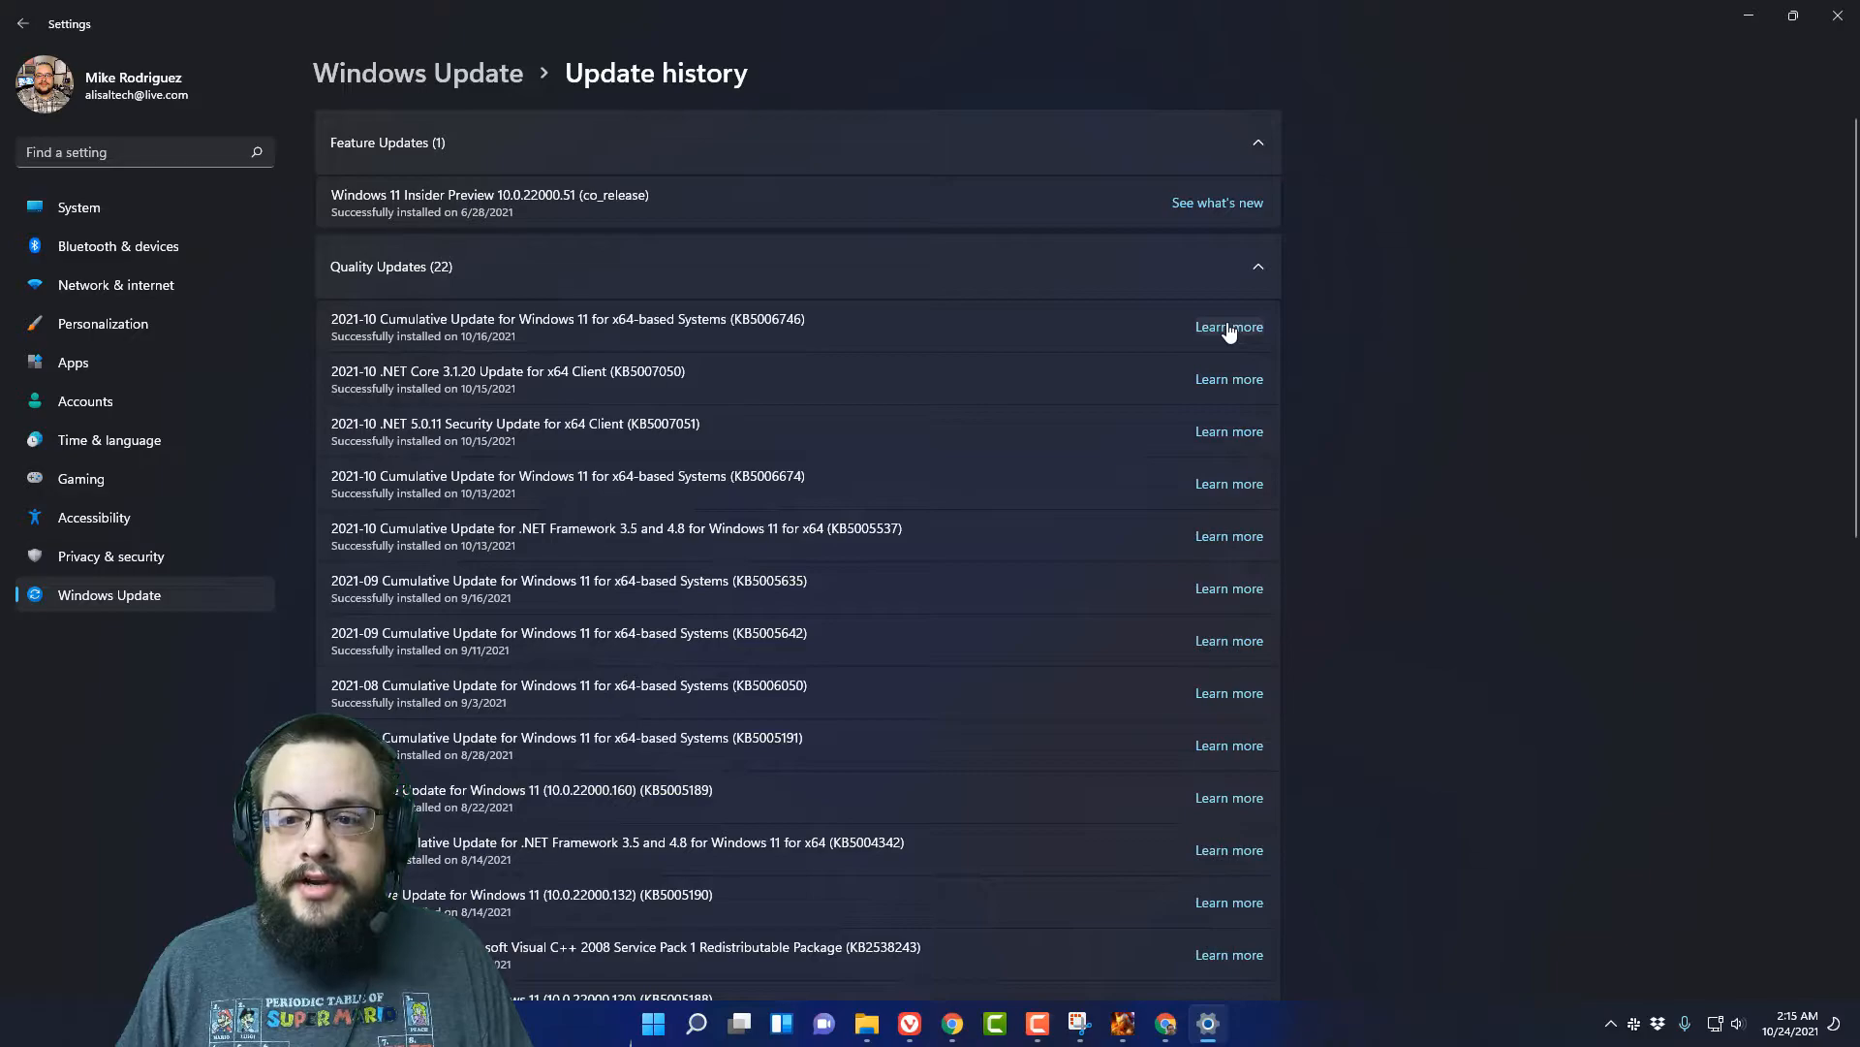
Show the KB5006746 (OS Build 22000.282) support article at its Improvements and fixes list
{"action": "left_click", "coordinate": [1228, 325]}
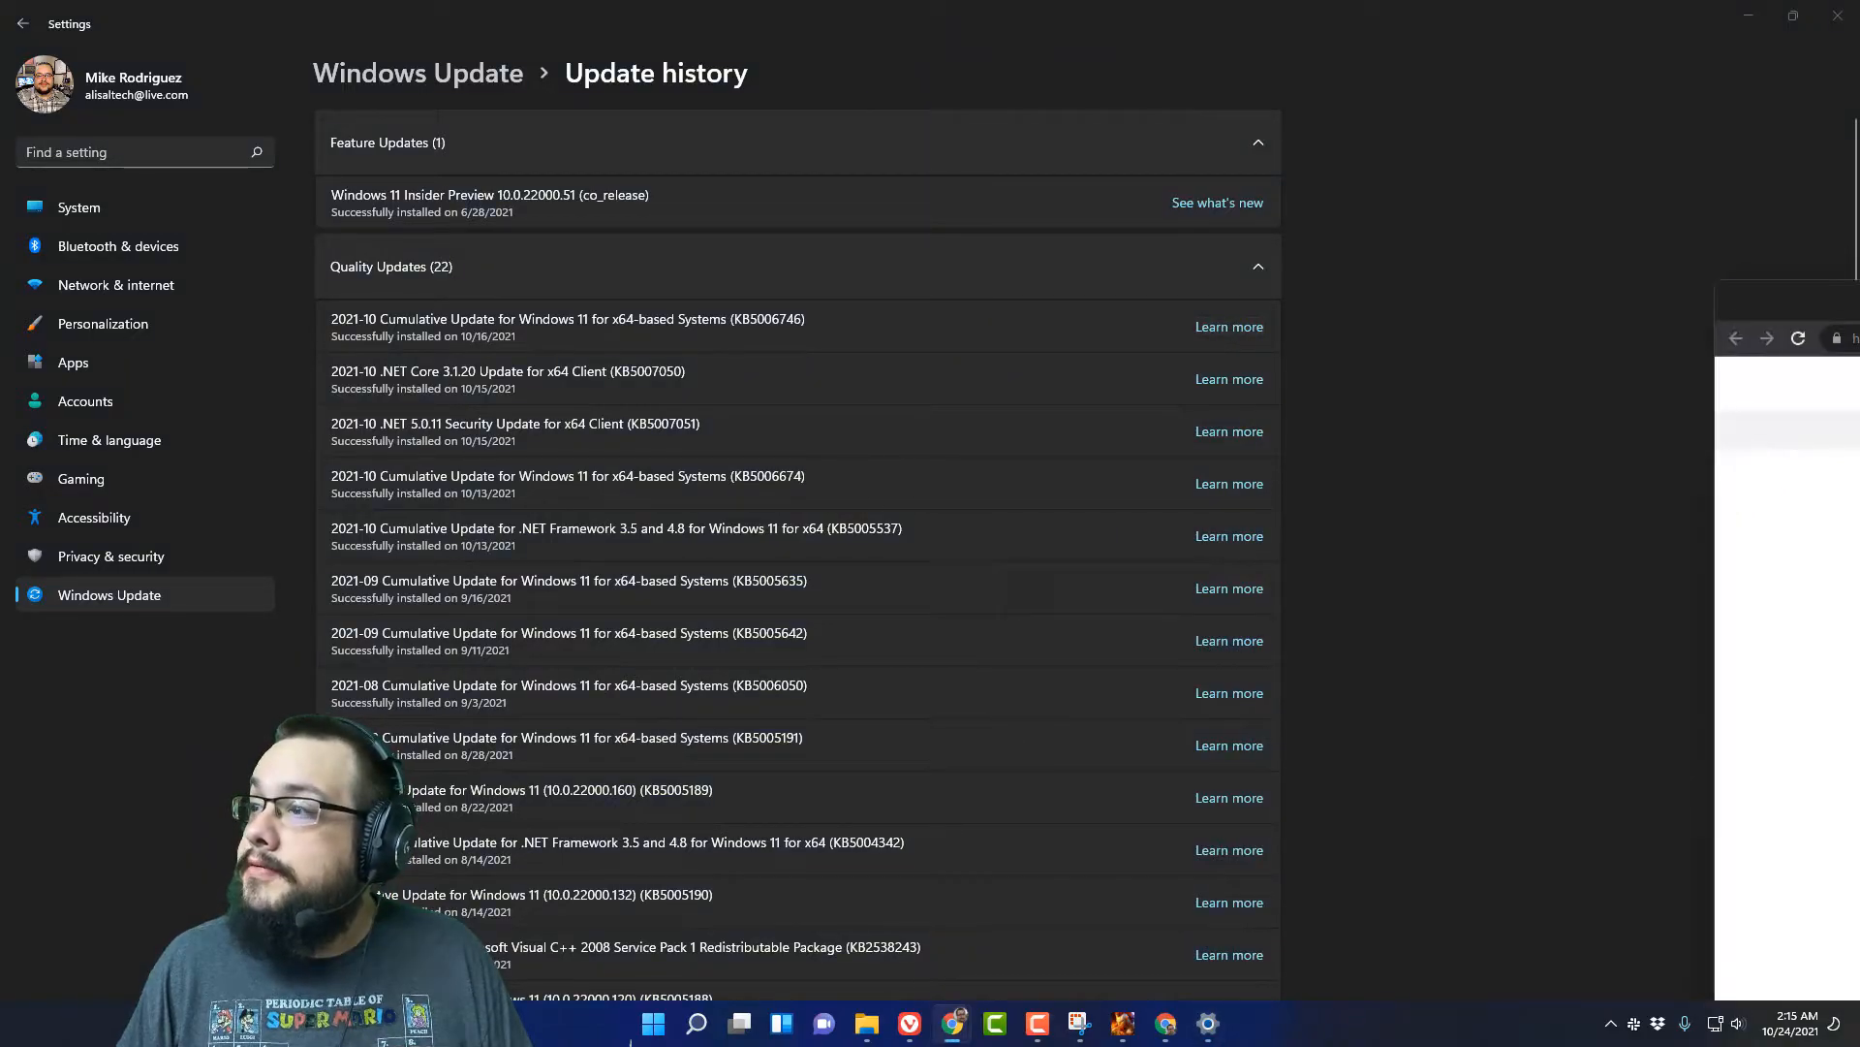
{"action": "left_click", "coordinate": [1229, 325]}
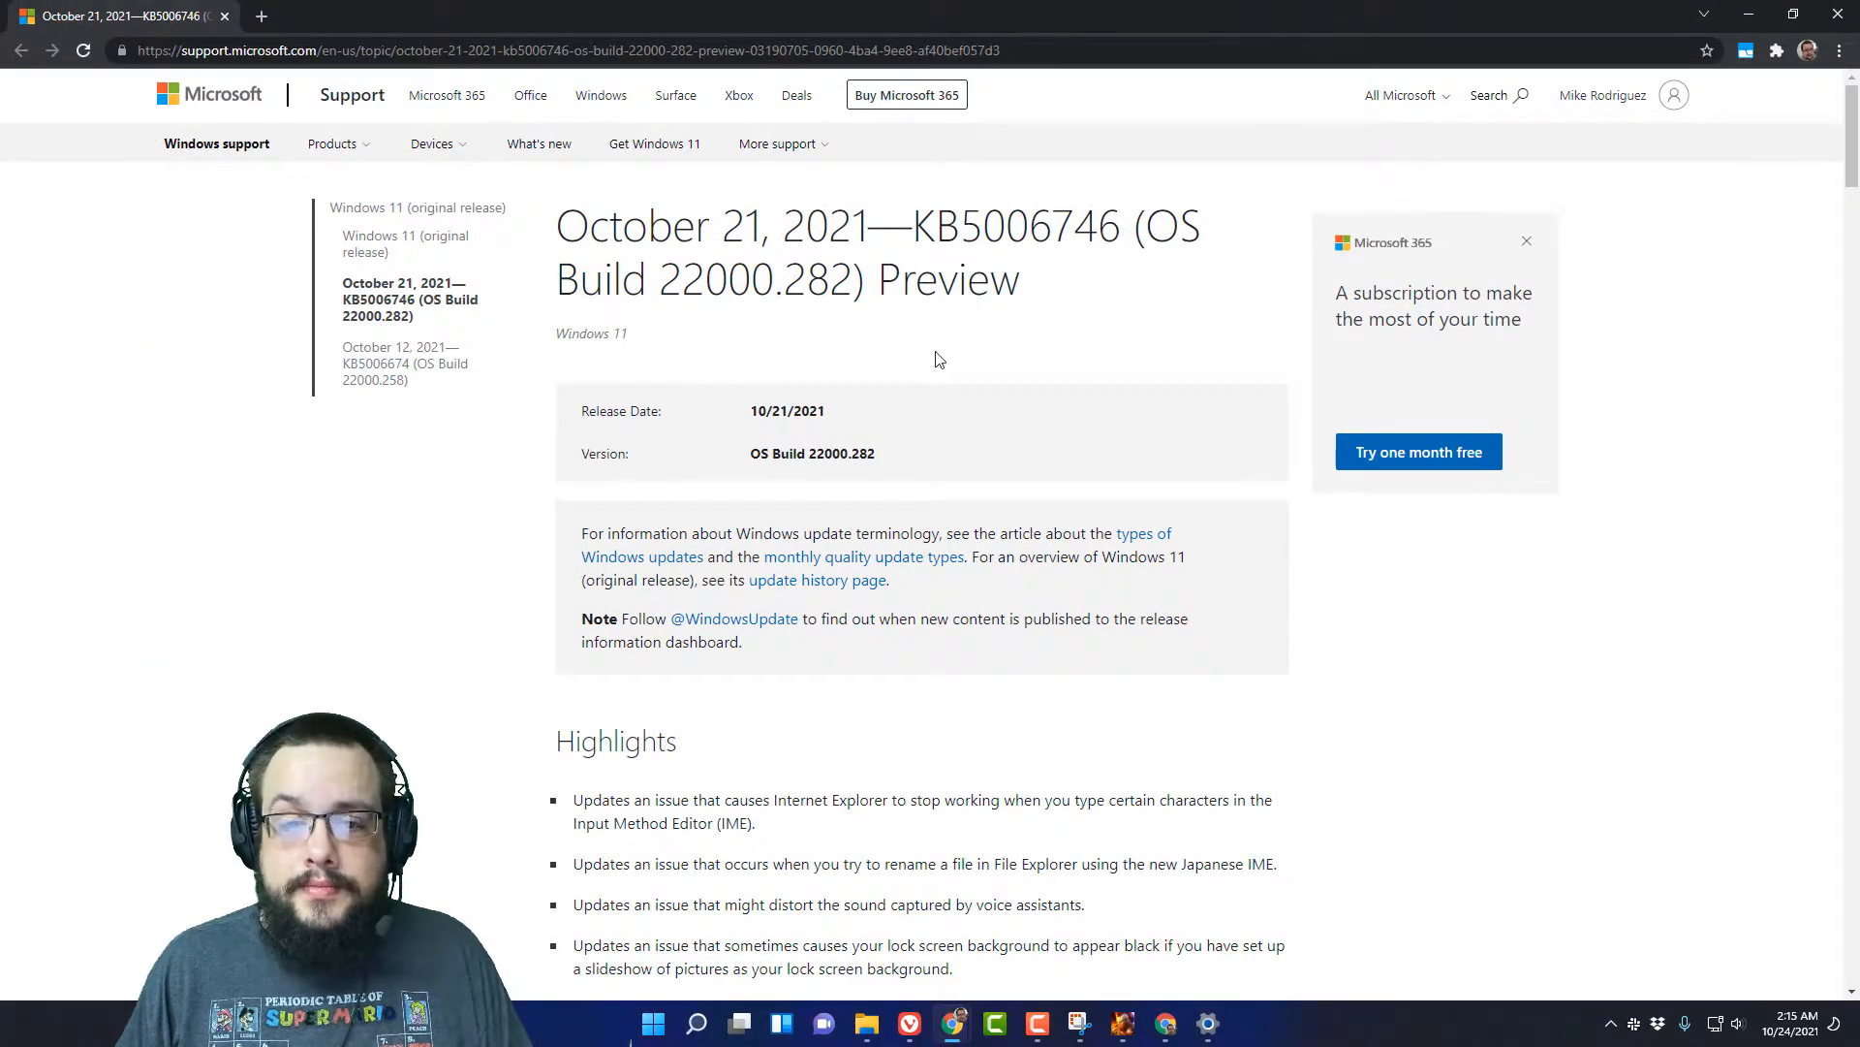
{"action": "scroll", "scroll_direction": "down", "scroll_amount": 3}
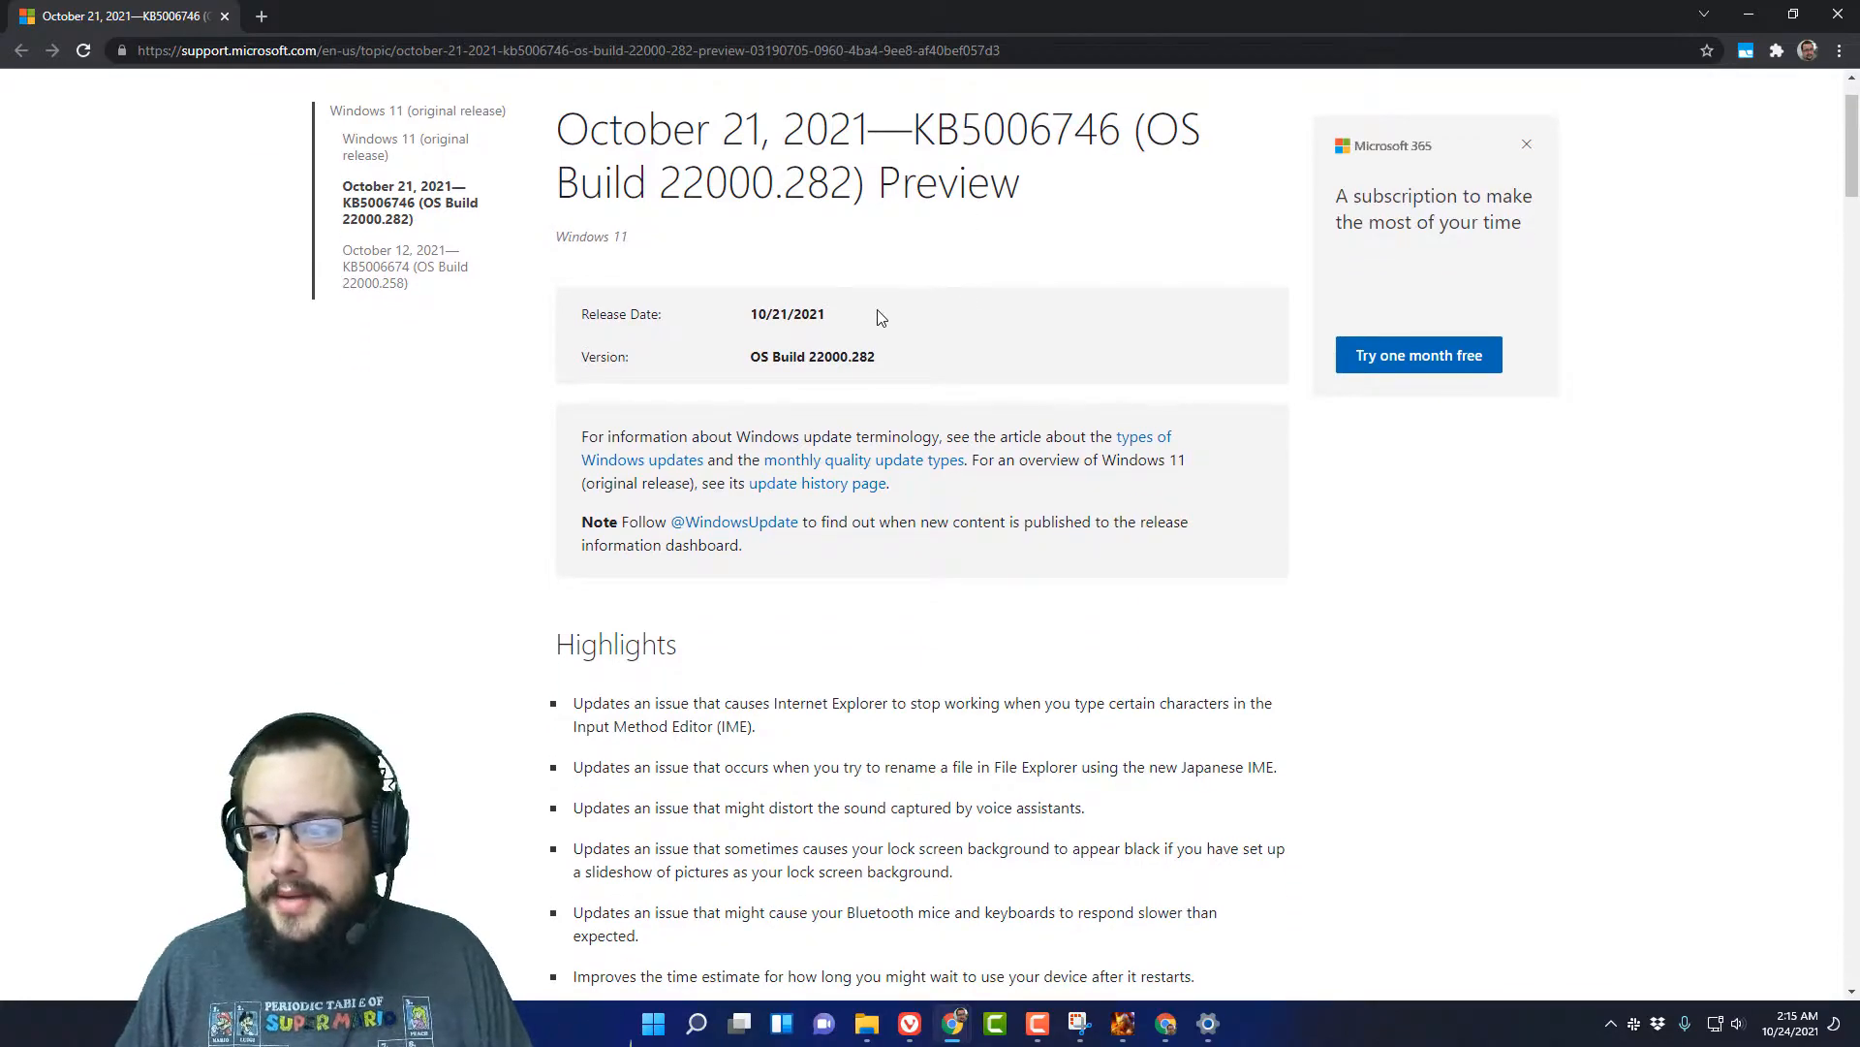
{"action": "scroll", "scroll_direction": "down", "scroll_amount": 3}
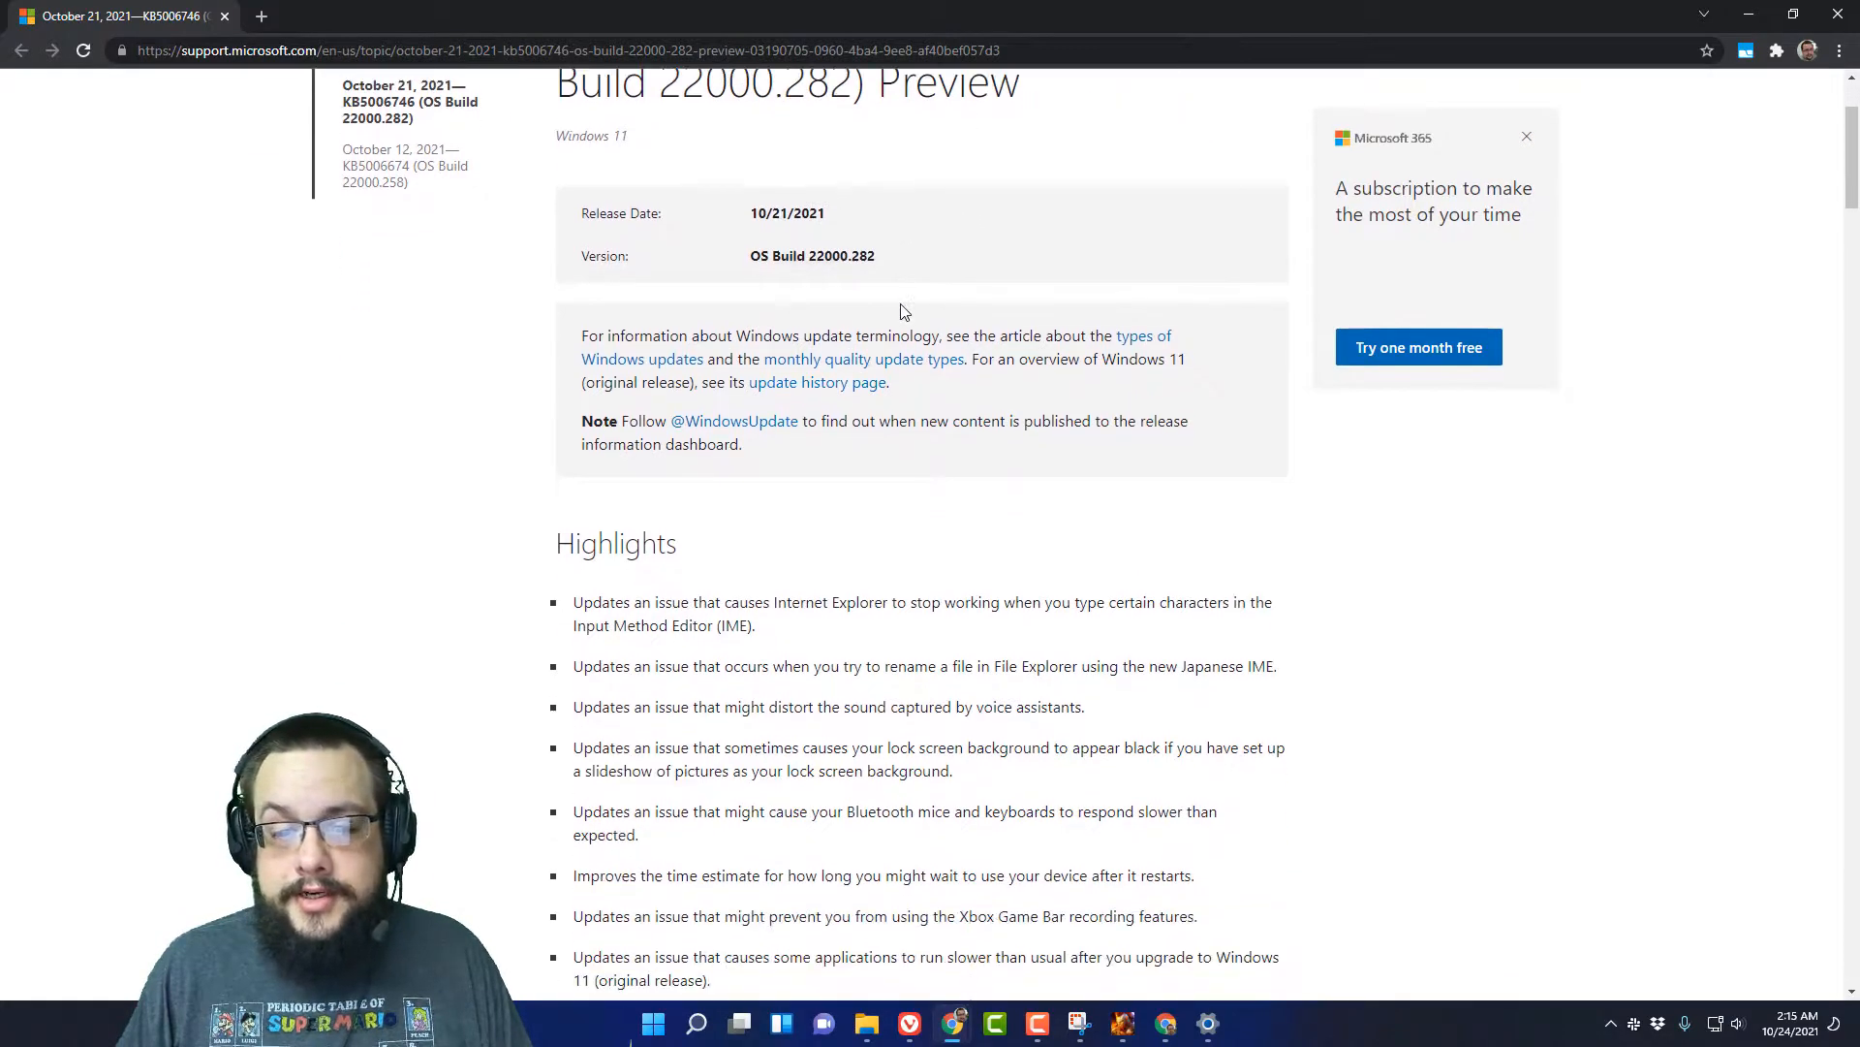
{"action": "scroll", "scroll_direction": "down", "scroll_amount": 3}
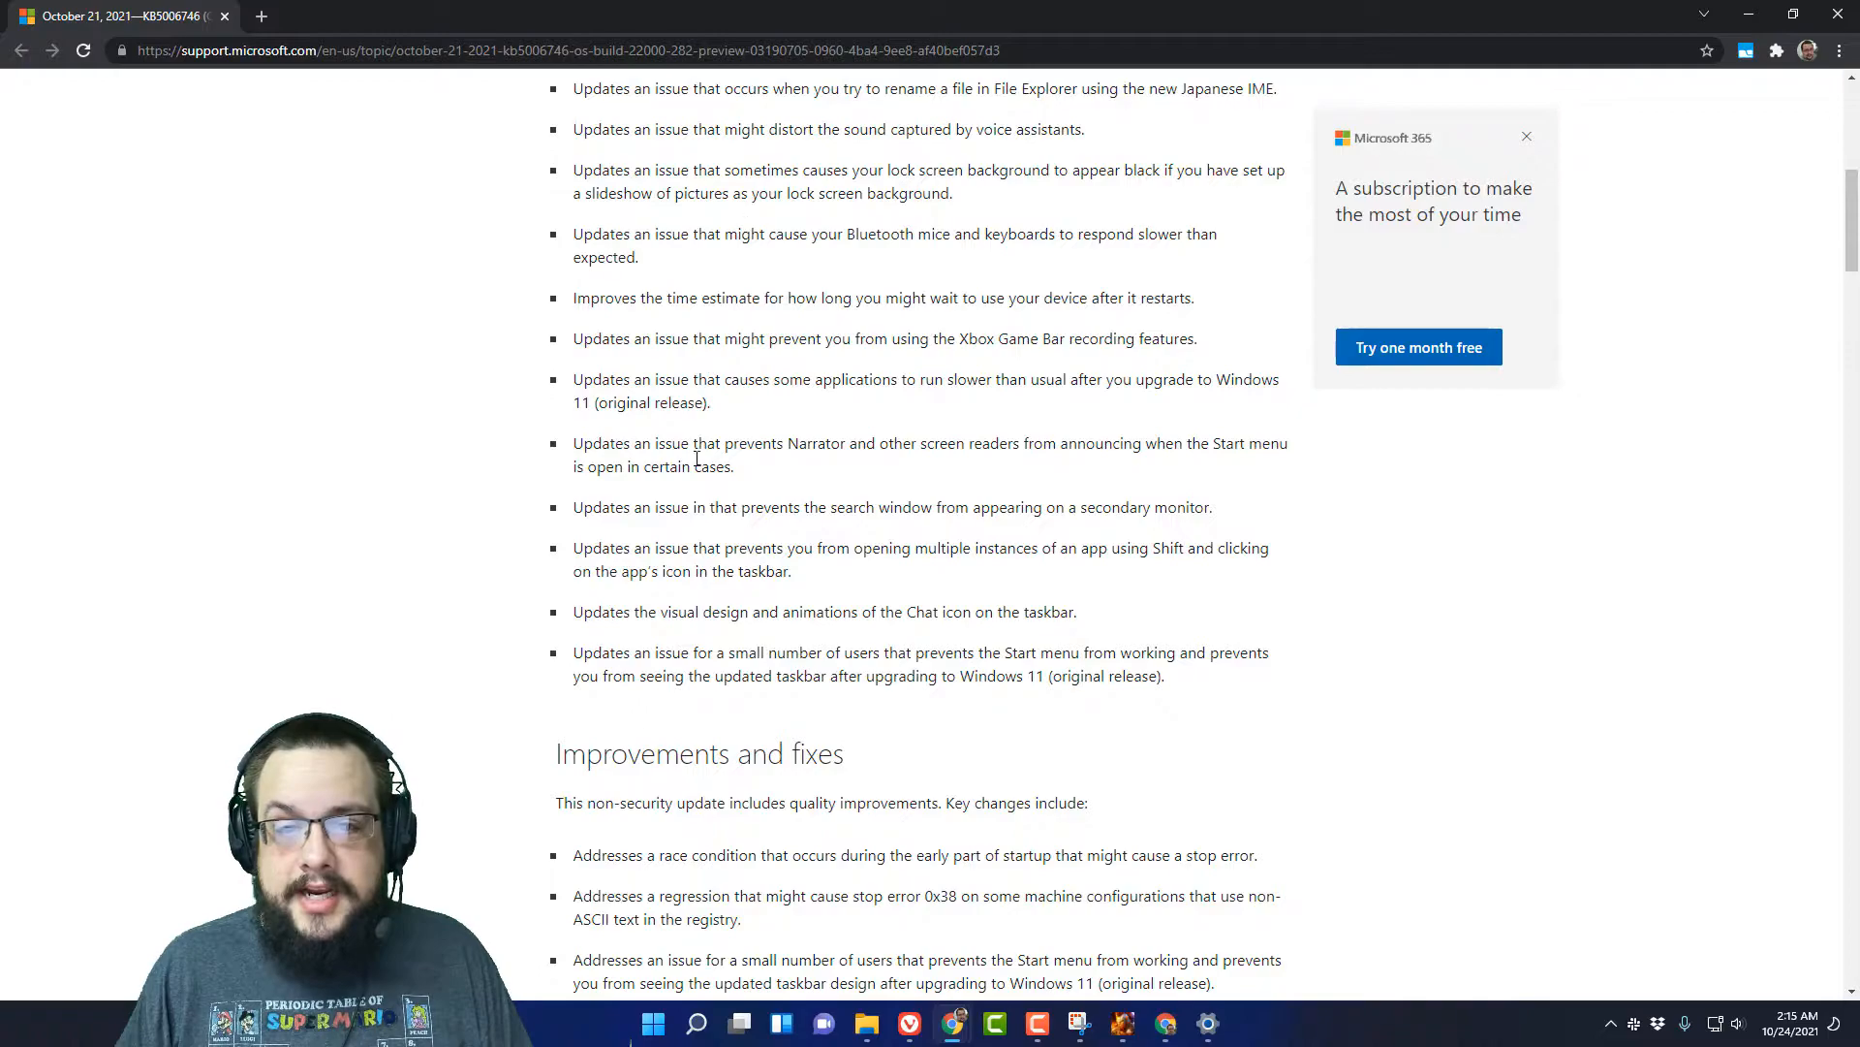
{"action": "scroll", "scroll_direction": "down", "scroll_amount": 3}
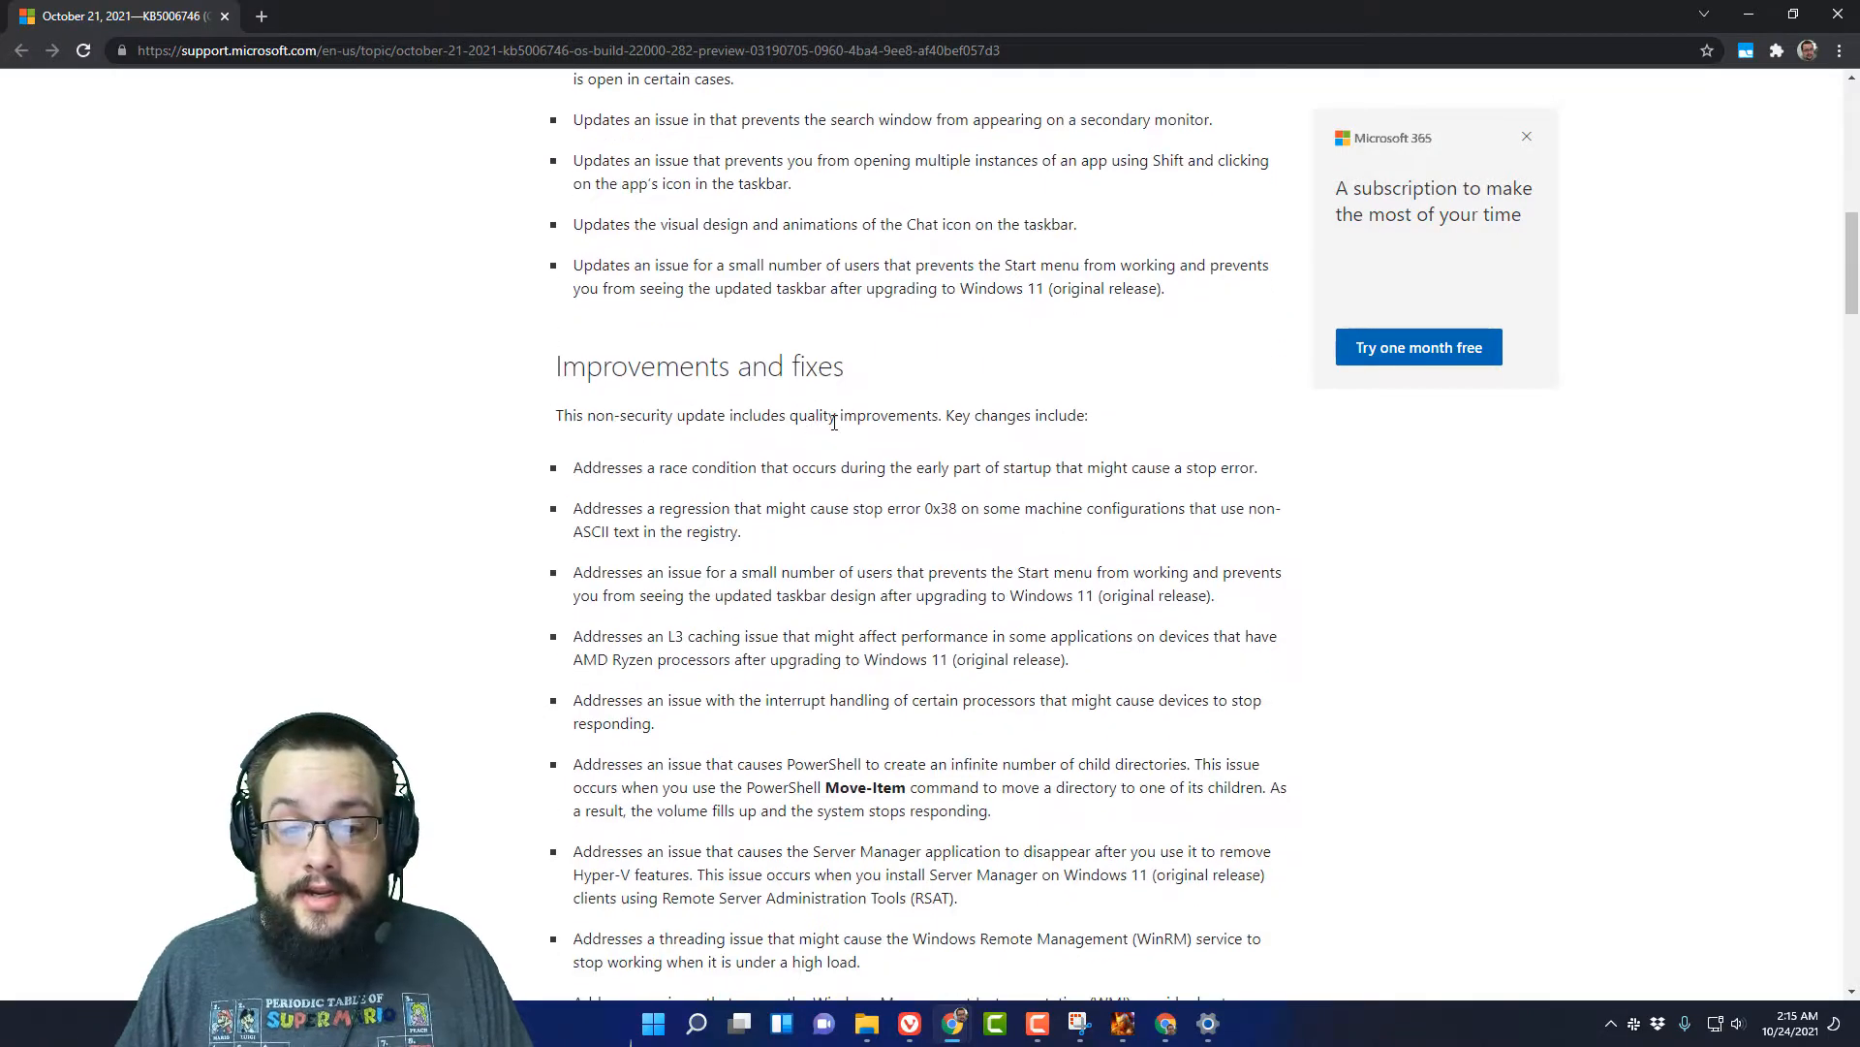
{"action": "scroll", "scroll_direction": "down", "scroll_amount": 3}
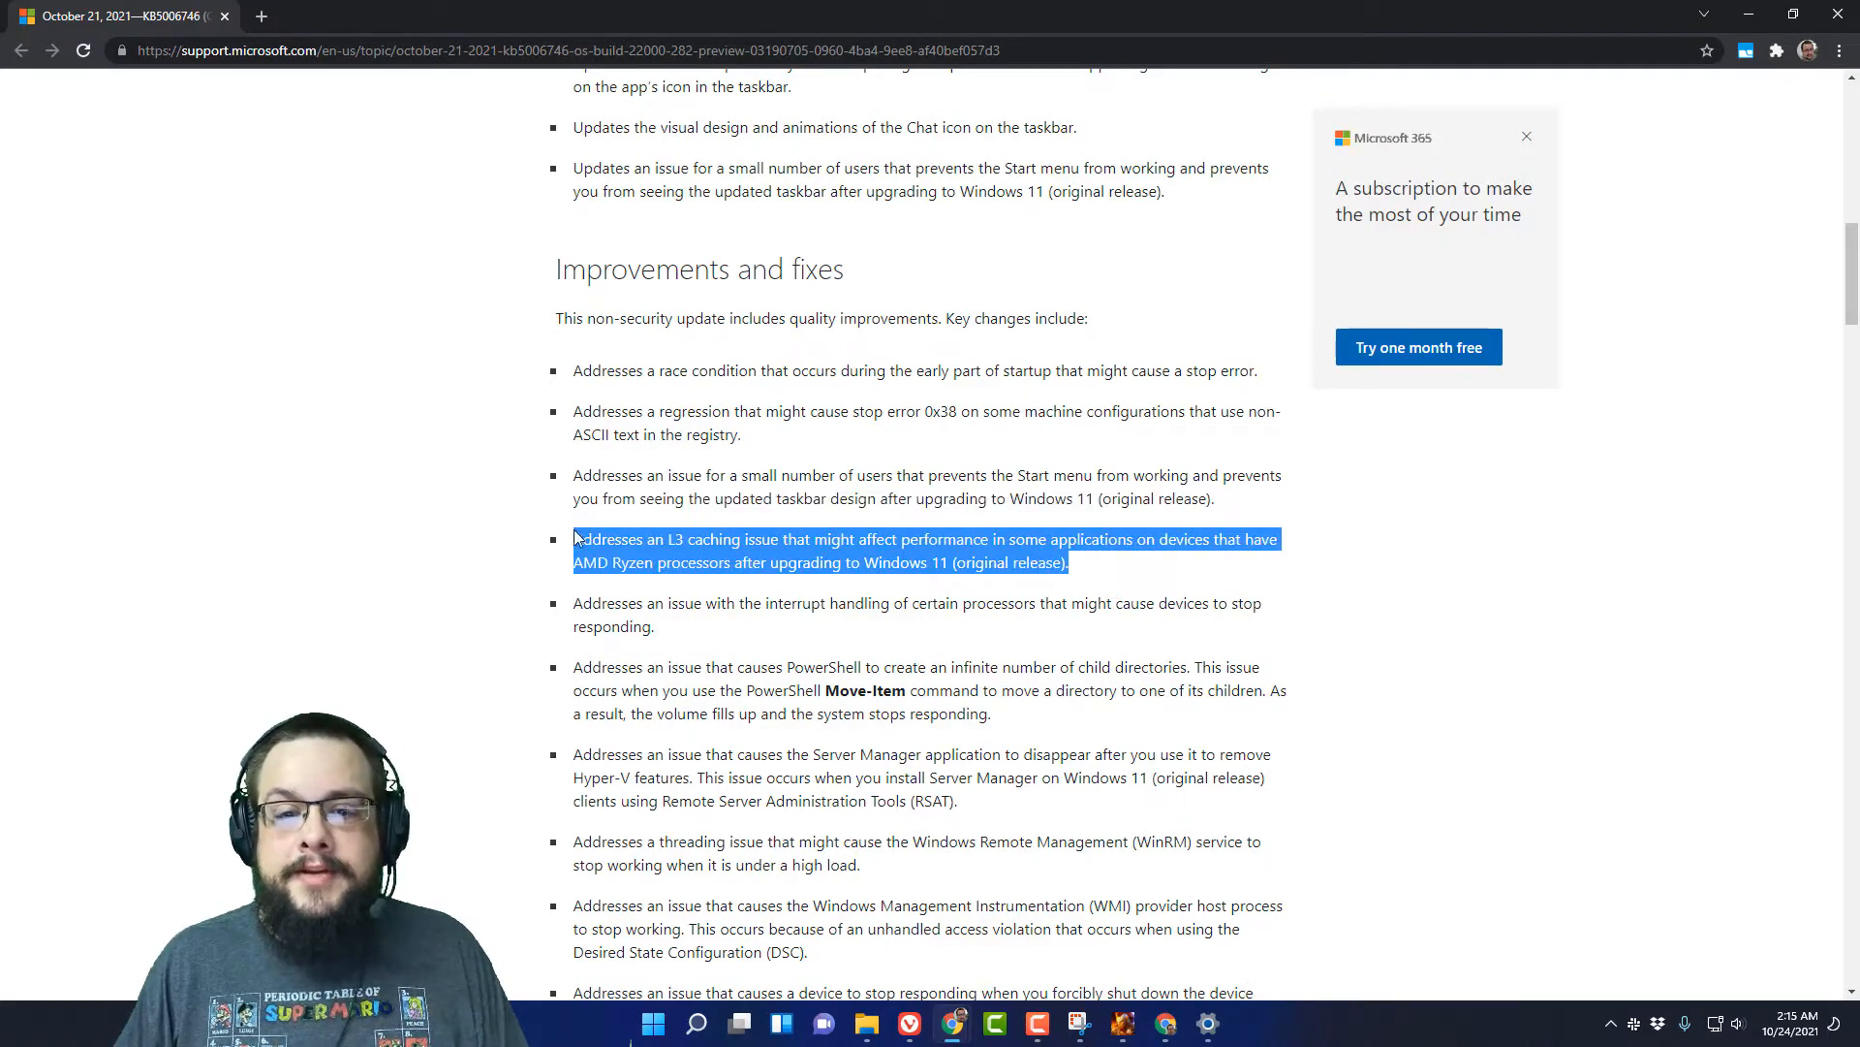
{"action": "mouse_move", "coordinate": [770, 643]}
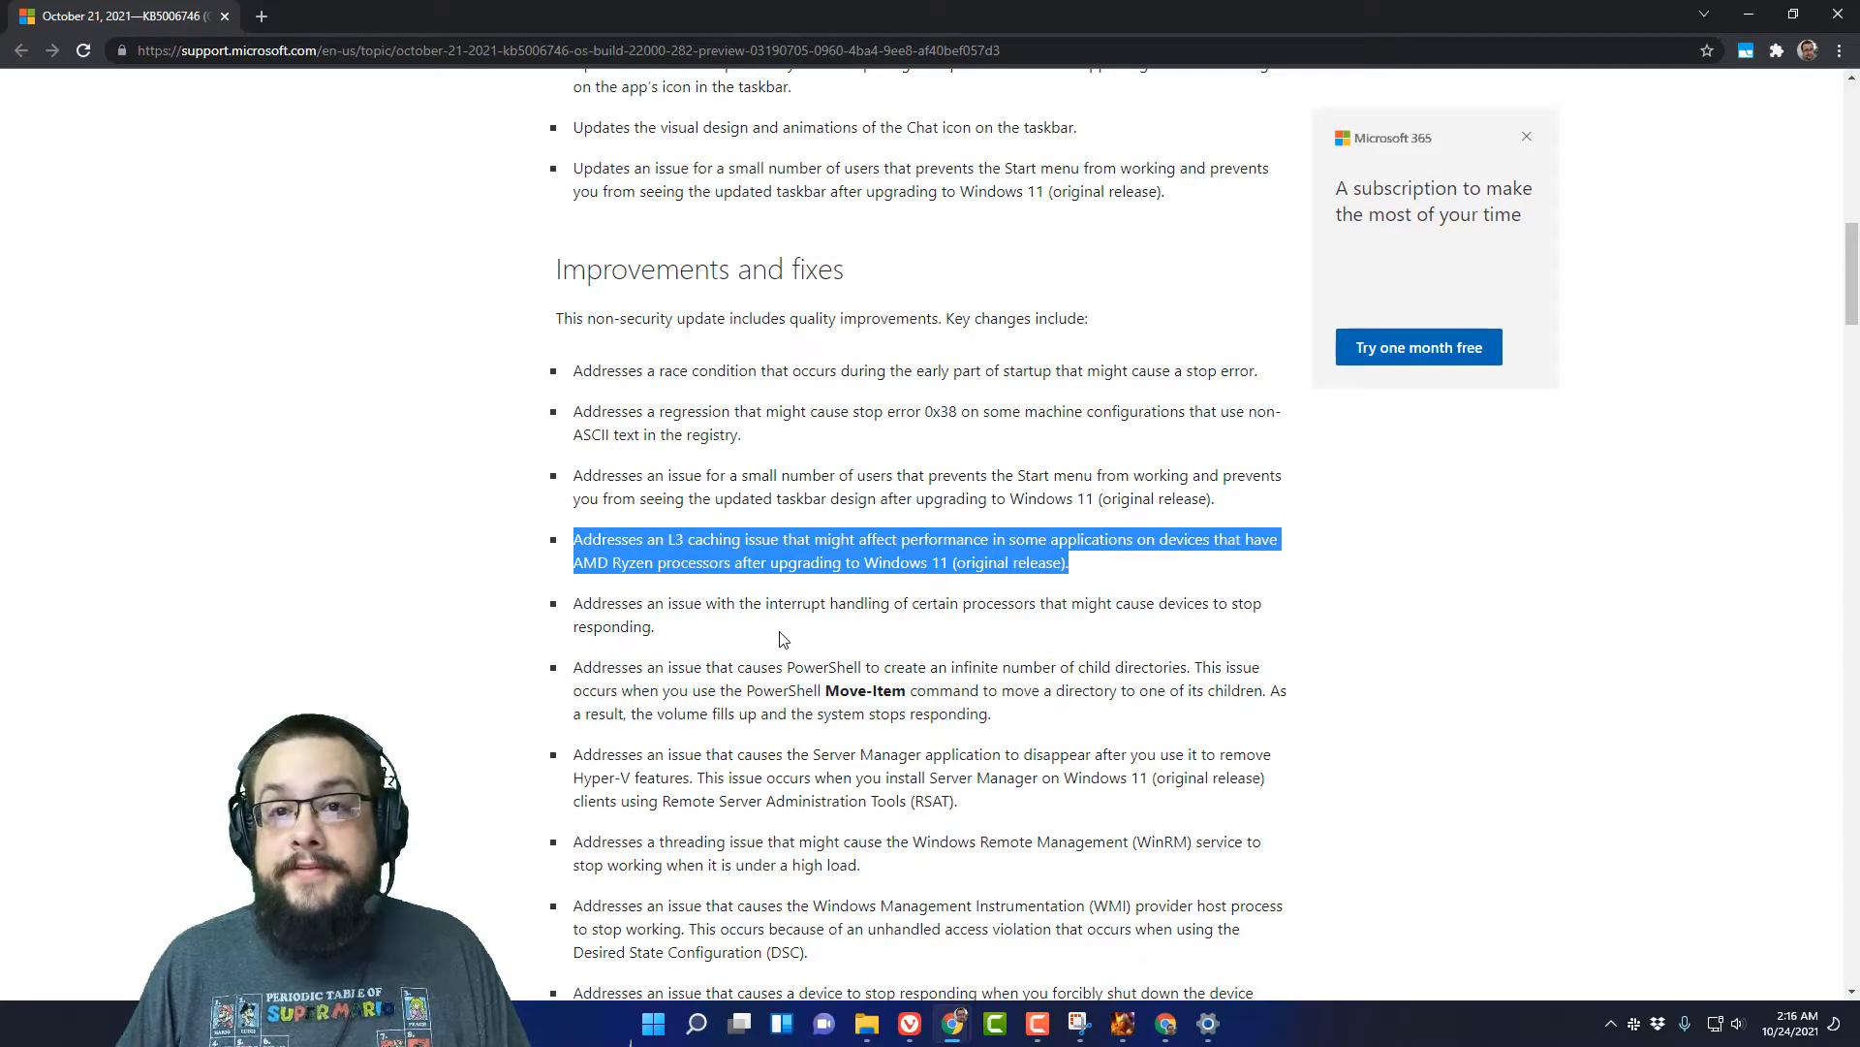
{"action": "mouse_move", "coordinate": [781, 577]}
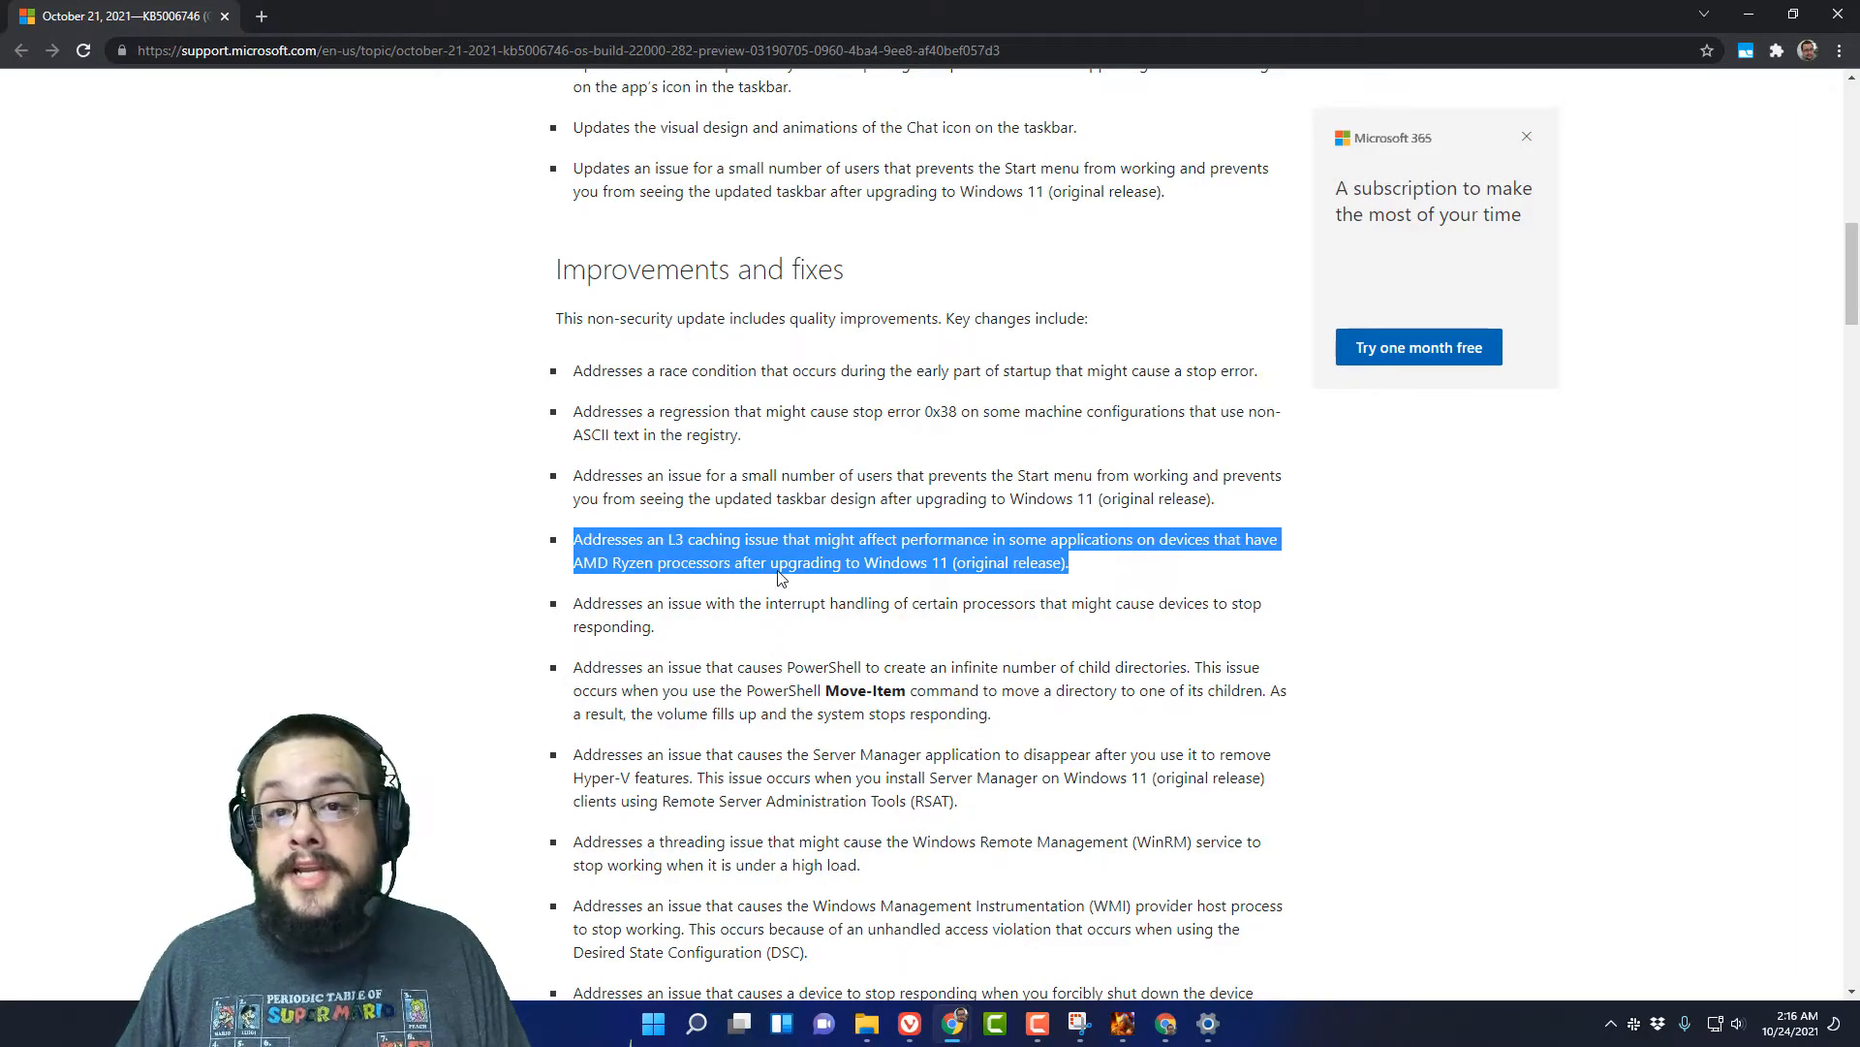